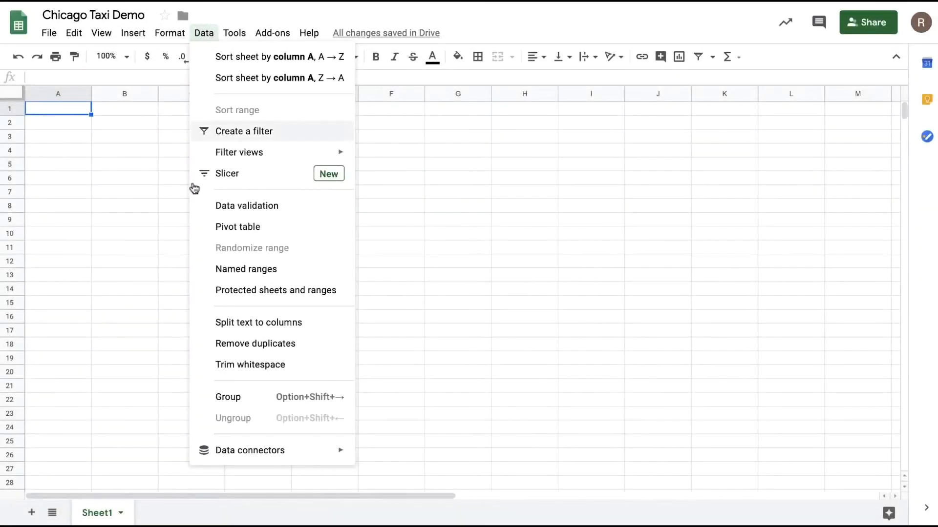
{"action": "mouse_move", "coordinate": [250, 451]}
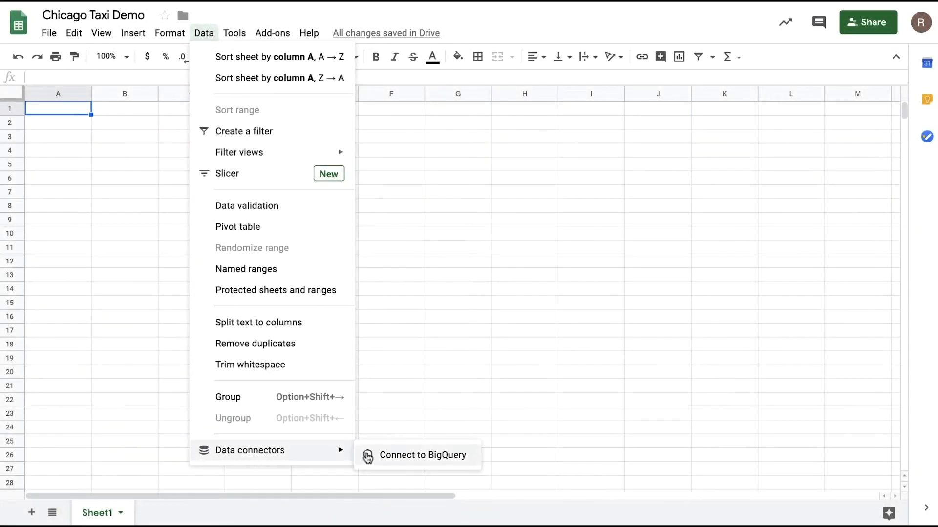
- Start a BigQuery data connection and search cloud projects for 'demo'
{"action": "left_click", "coordinate": [422, 456]}
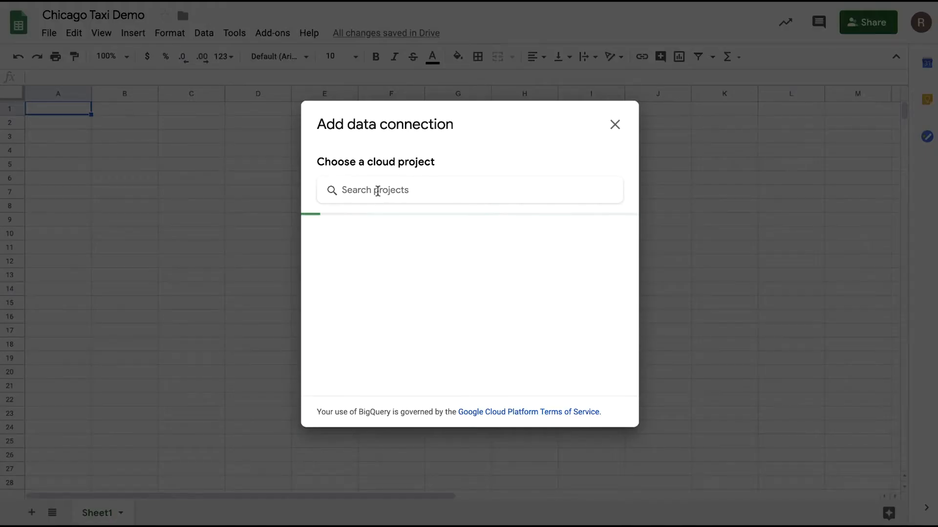
{"action": "type", "text": "demo"}
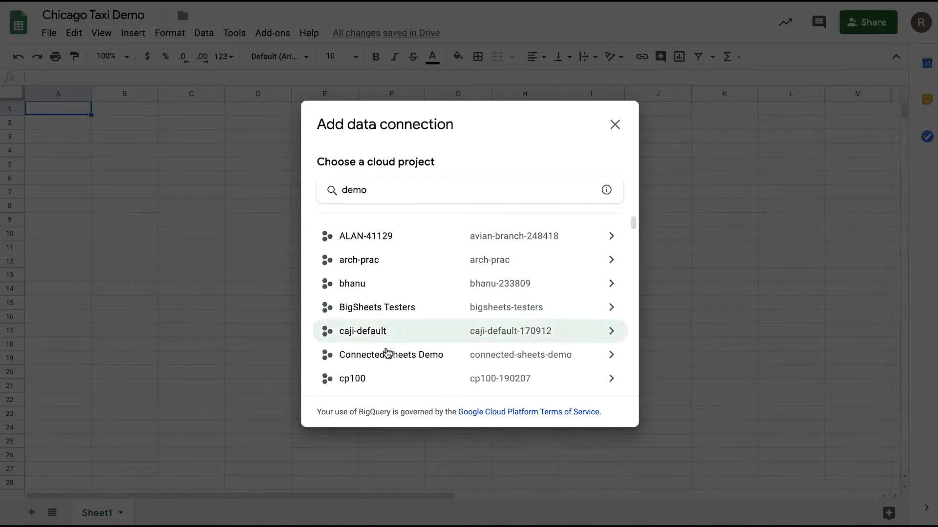
{"action": "mouse_move", "coordinate": [391, 354]}
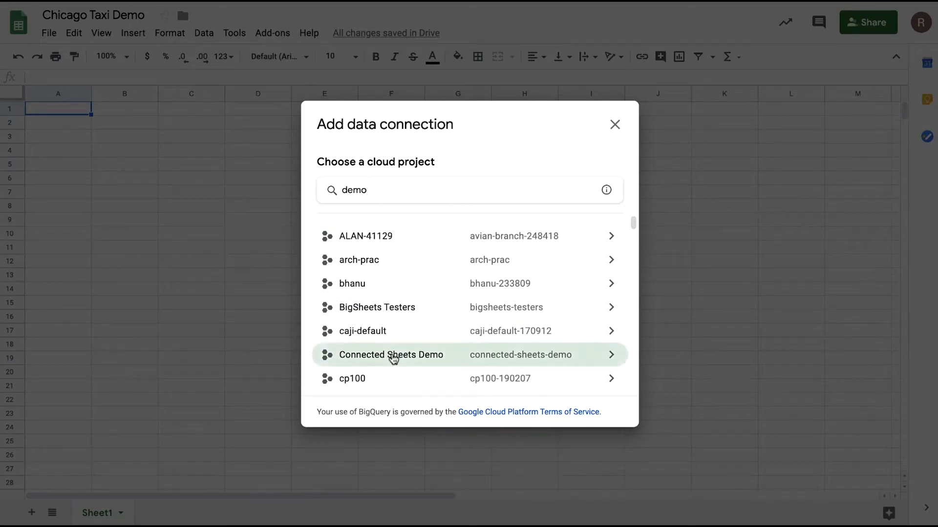
- From Connected Sheets Demo's public datasets, search 'tax' and pick chicago_taxi_trips' taxi_trips table
{"action": "left_click", "coordinate": [391, 355]}
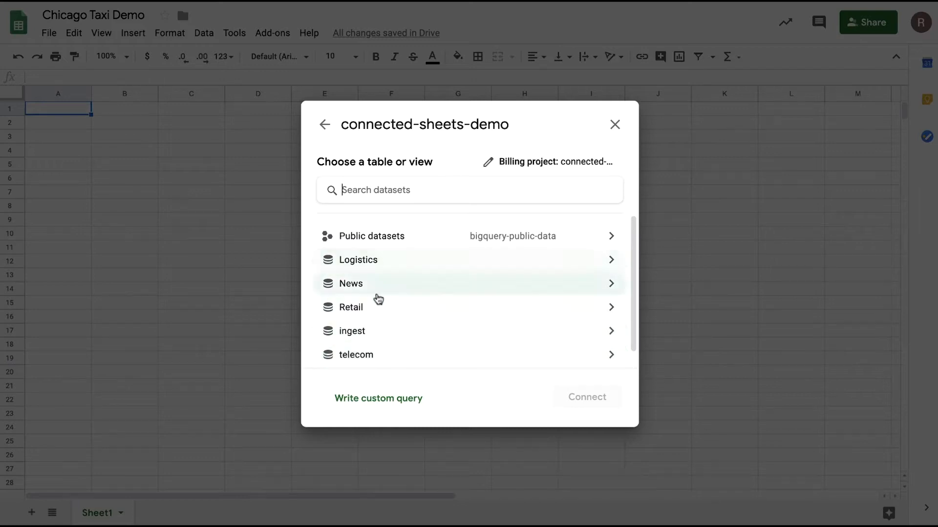
{"action": "mouse_move", "coordinate": [377, 314]}
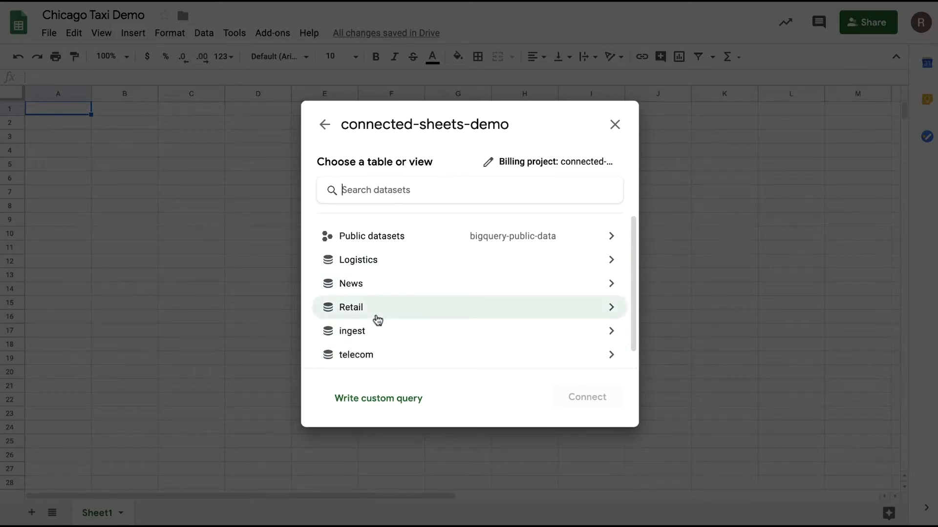
{"action": "mouse_move", "coordinate": [370, 235]}
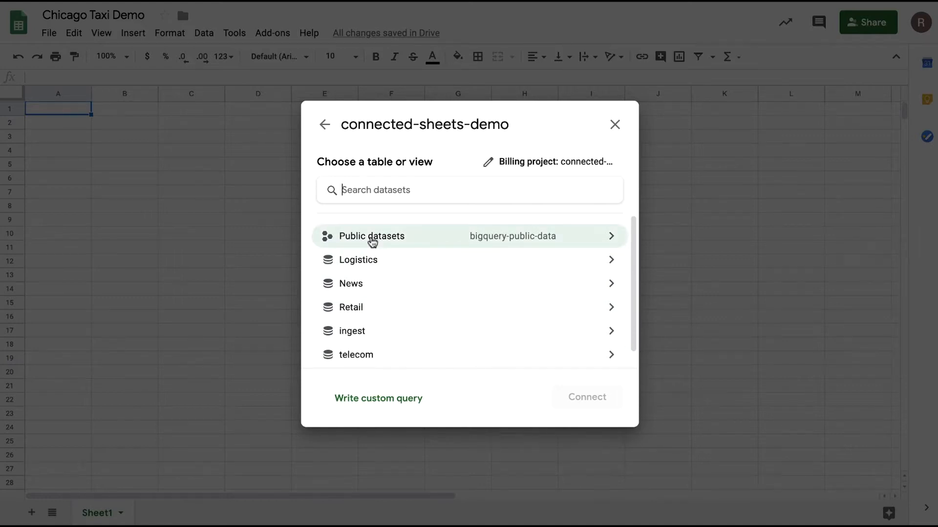
{"action": "left_click", "coordinate": [371, 235]}
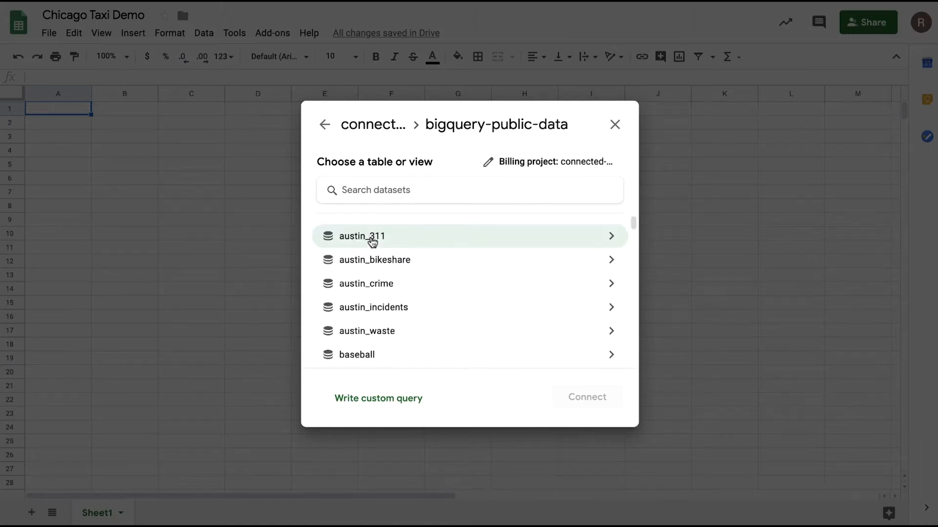
{"action": "scroll", "scroll_direction": "down", "scroll_amount": 3}
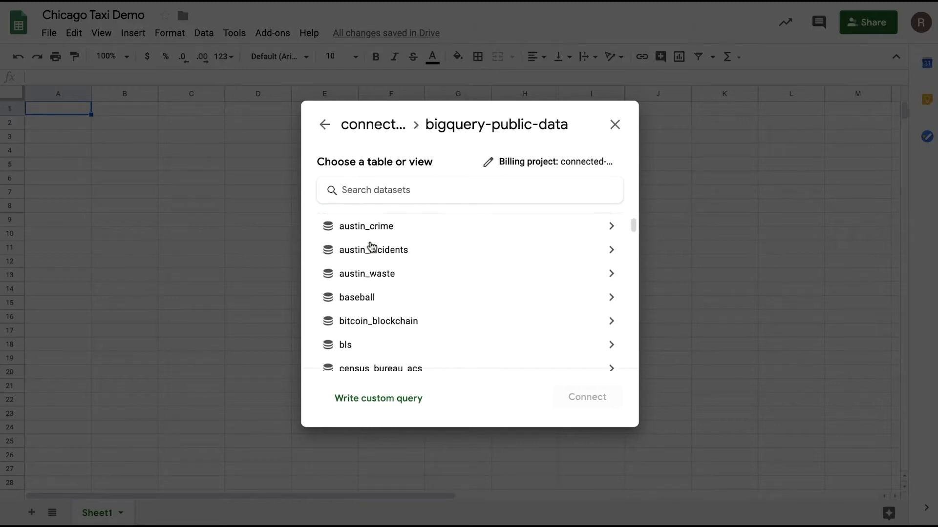
{"action": "scroll", "scroll_direction": "down", "scroll_amount": 3}
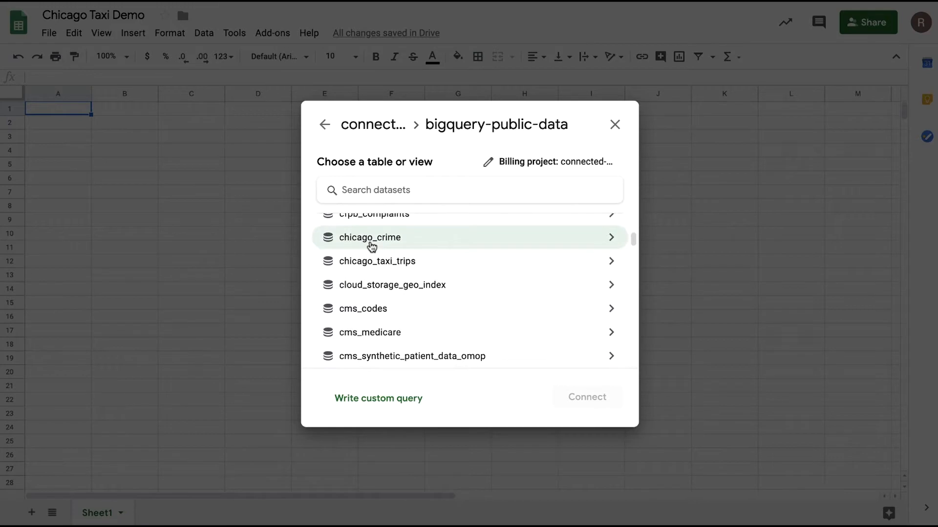
{"action": "type", "text": "tax"}
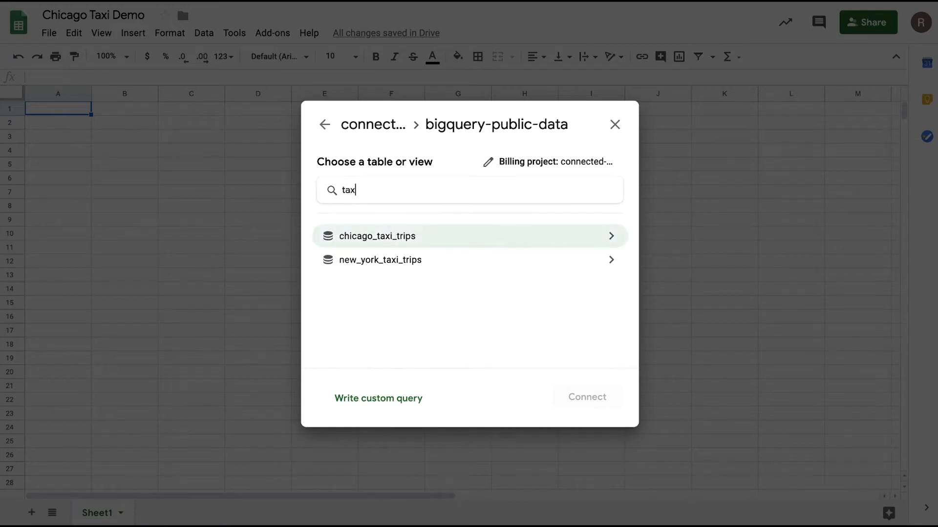
{"action": "left_click", "coordinate": [378, 235]}
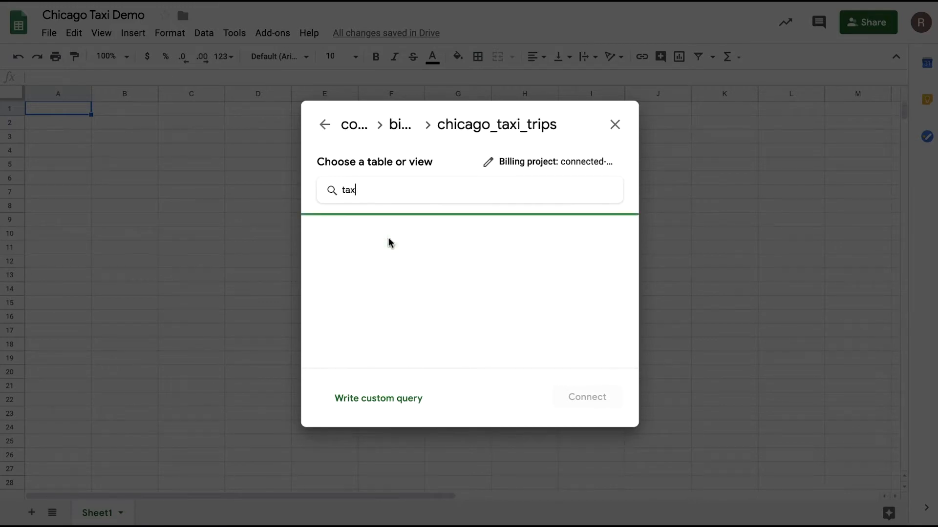
{"action": "left_click", "coordinate": [358, 236]}
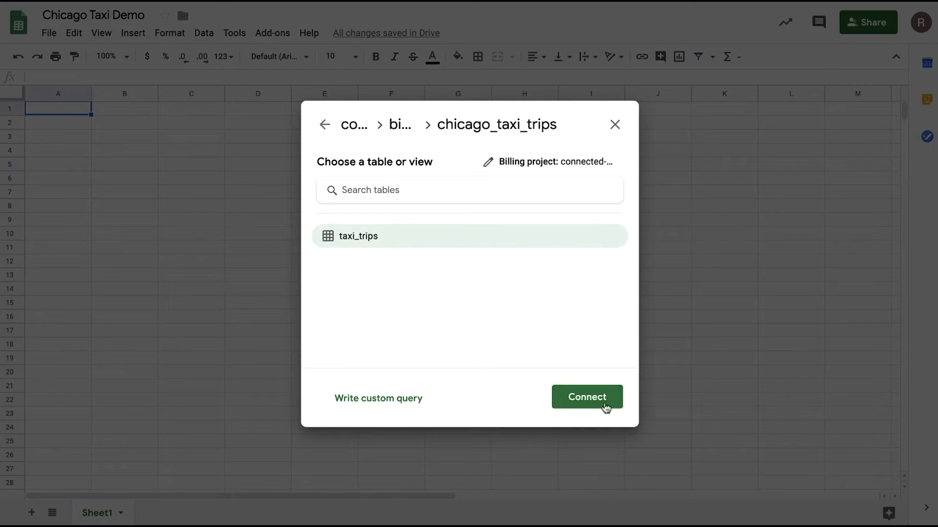
- Connect taxi_trips and start analyzing its 191M-row, 23-column preview sheet
{"action": "left_click", "coordinate": [587, 398]}
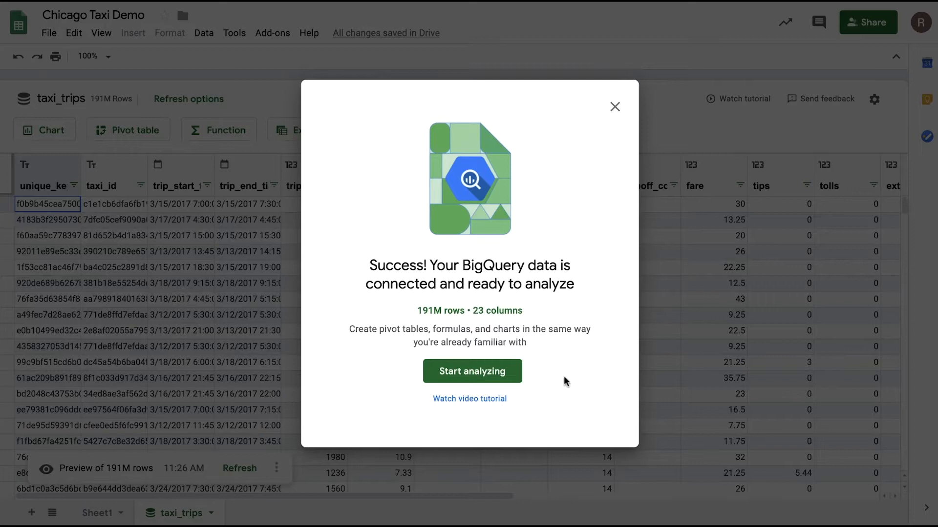
{"action": "mouse_move", "coordinate": [488, 311]}
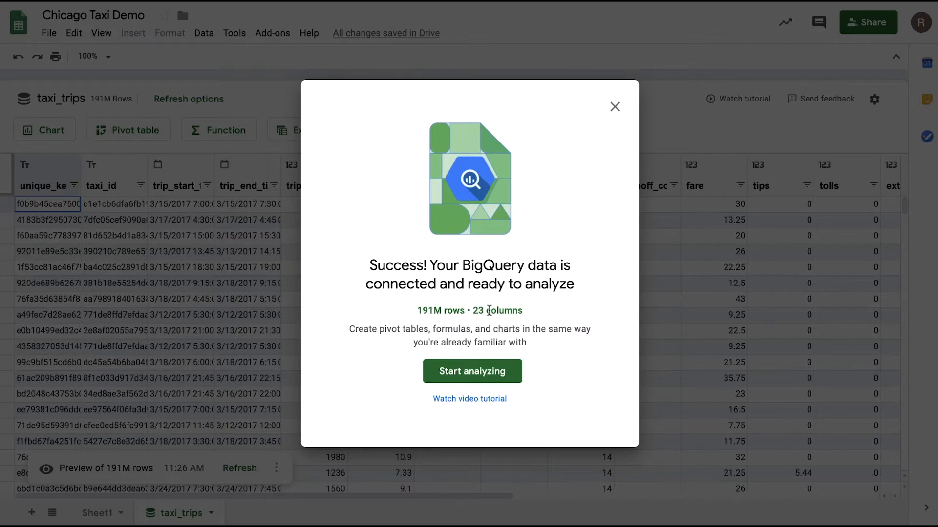
{"action": "left_click", "coordinate": [472, 371]}
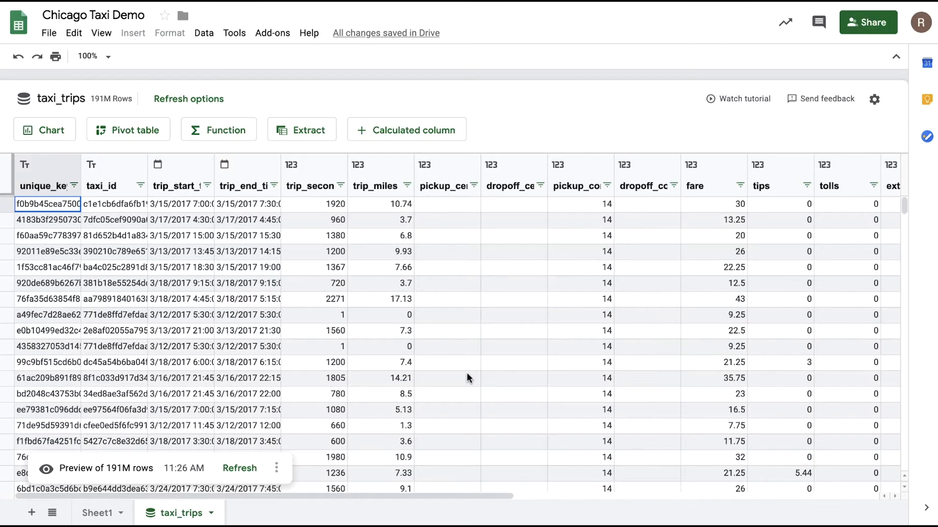
{"action": "scroll", "scroll_direction": "right", "scroll_amount": 3}
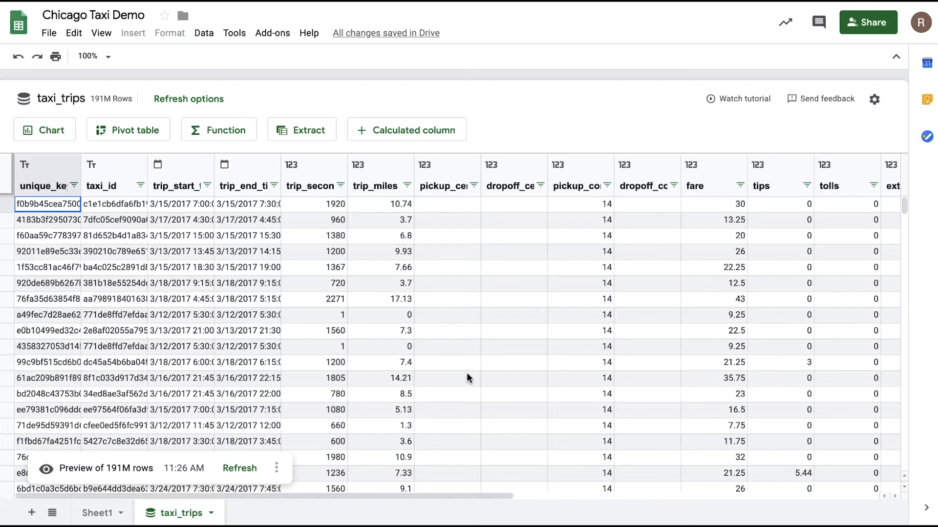
{"action": "left_click", "coordinate": [343, 186]}
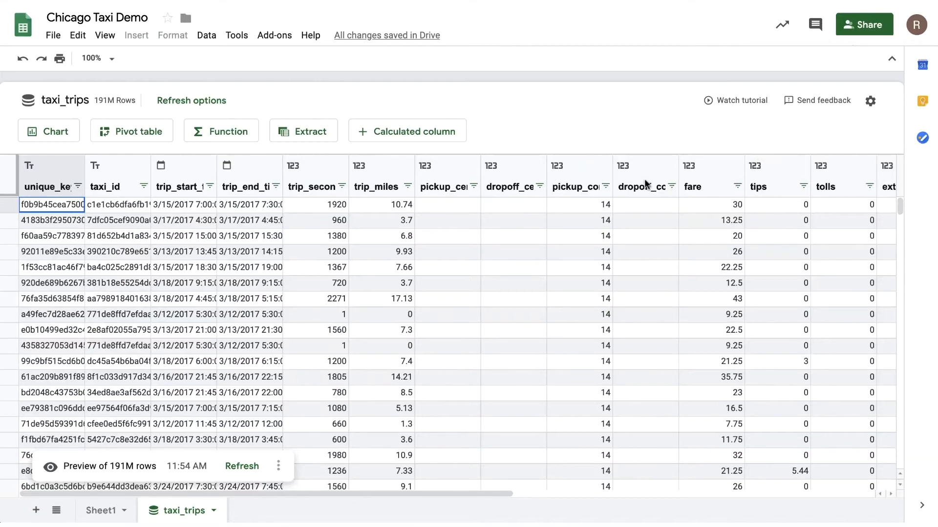
- Insert =COUNTUNIQUE(taxi_trips!company) on a new sheet, returning 164 companies
{"action": "left_click", "coordinate": [221, 131]}
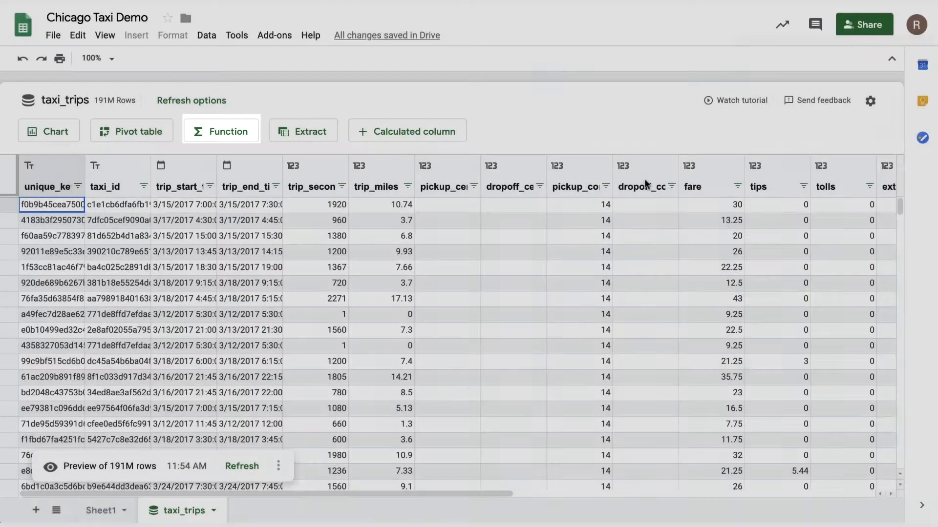
{"action": "left_click", "coordinate": [221, 131]}
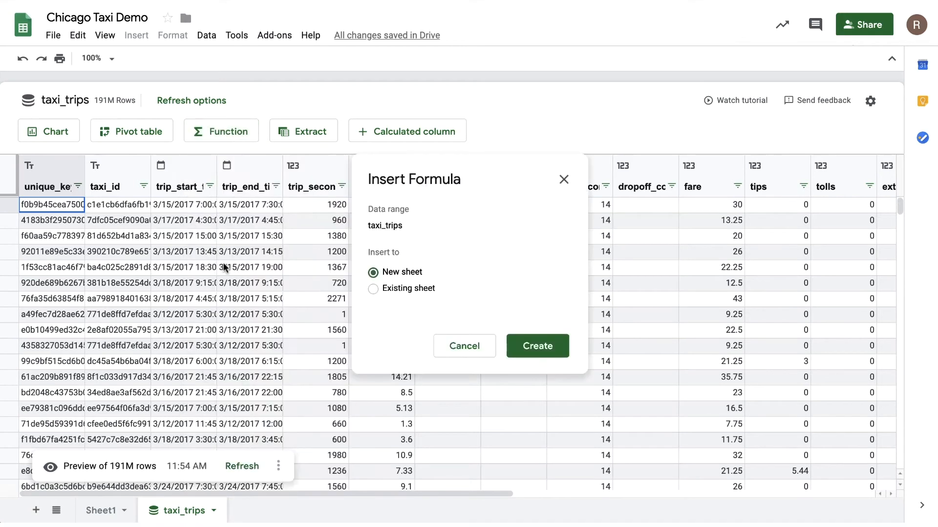
{"action": "left_click", "coordinate": [536, 345]}
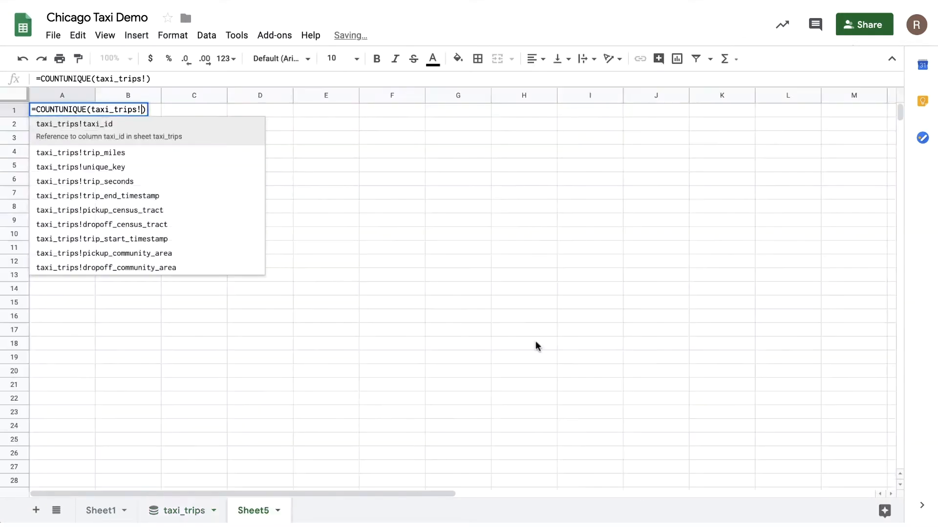
{"action": "type", "text": "company"}
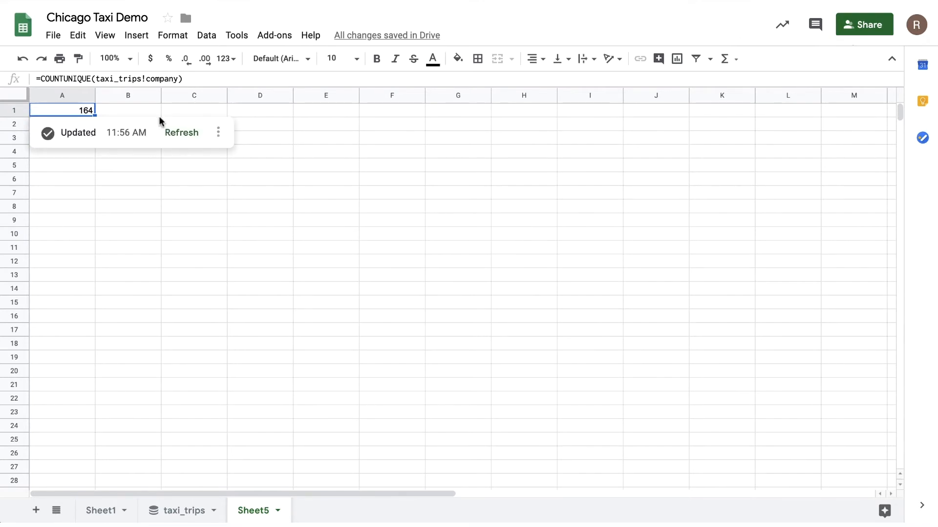
{"action": "mouse_move", "coordinate": [254, 117]}
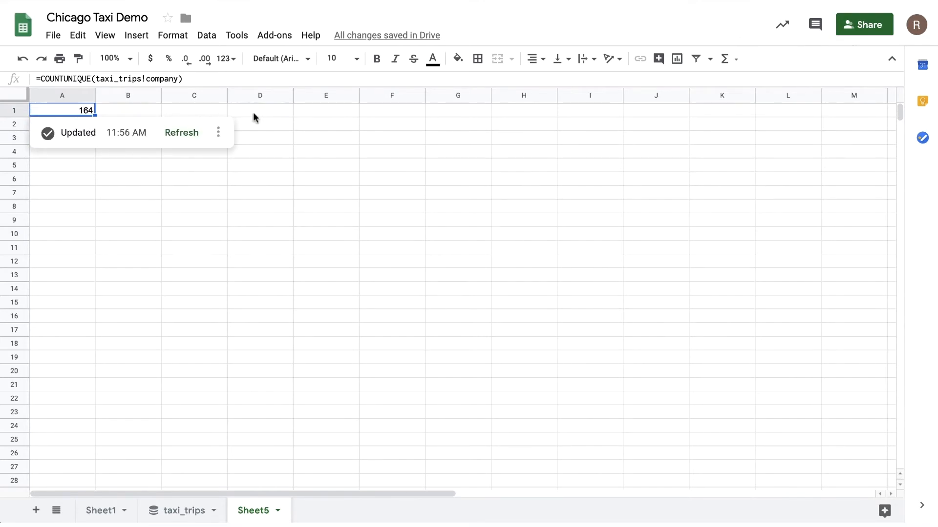
- Enter COUNTIF trip-count formulas over taxi_trips in D1 and E1
{"action": "left_click", "coordinate": [260, 110]}
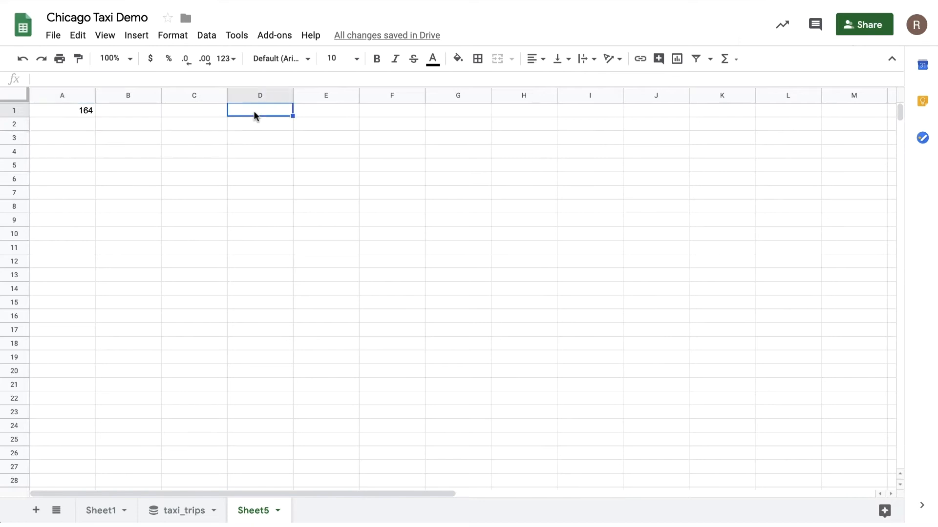
{"action": "type", "text": "=COUNTIF"}
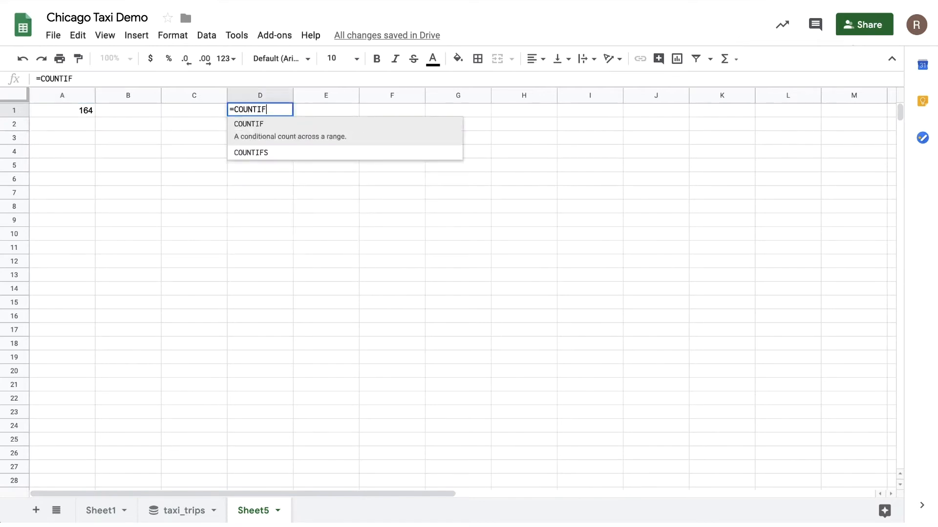
{"action": "type", "text": "(tax"}
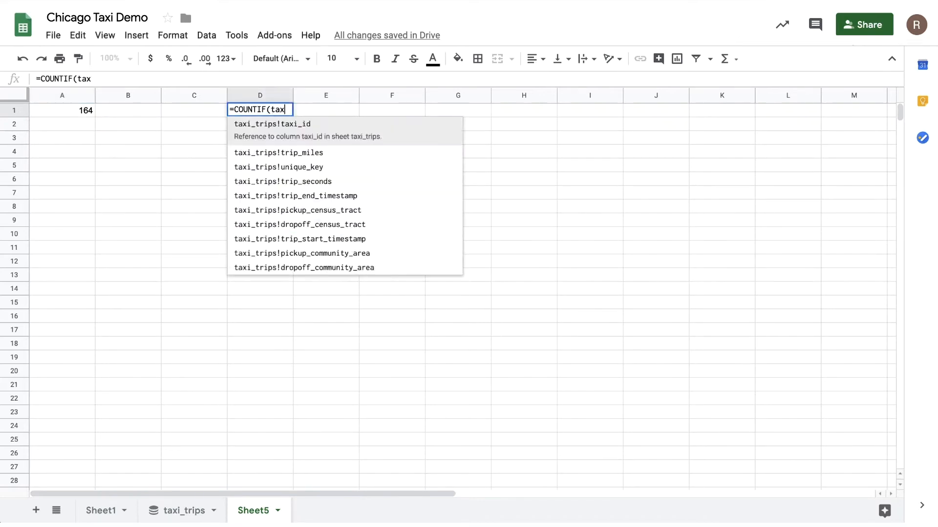
{"action": "type", "text": "_trips!tip"}
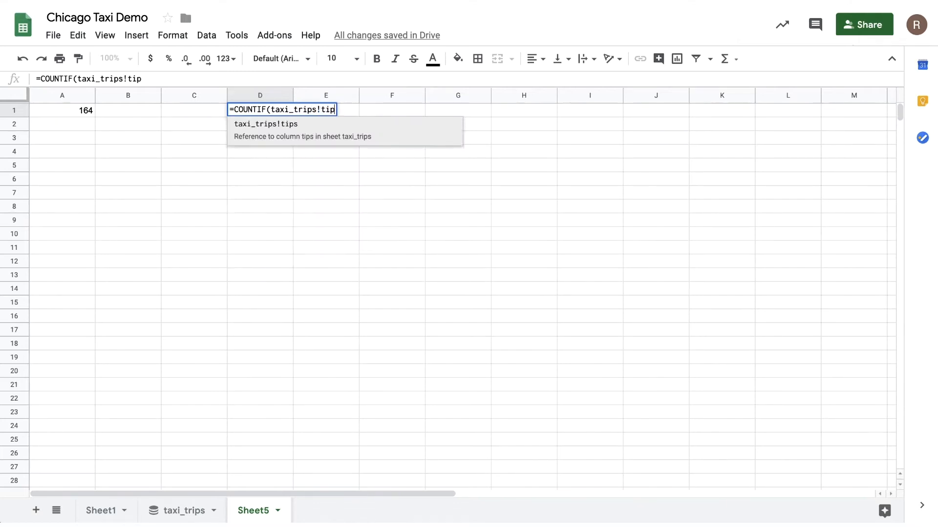
{"action": "type", "text": "s,\""}
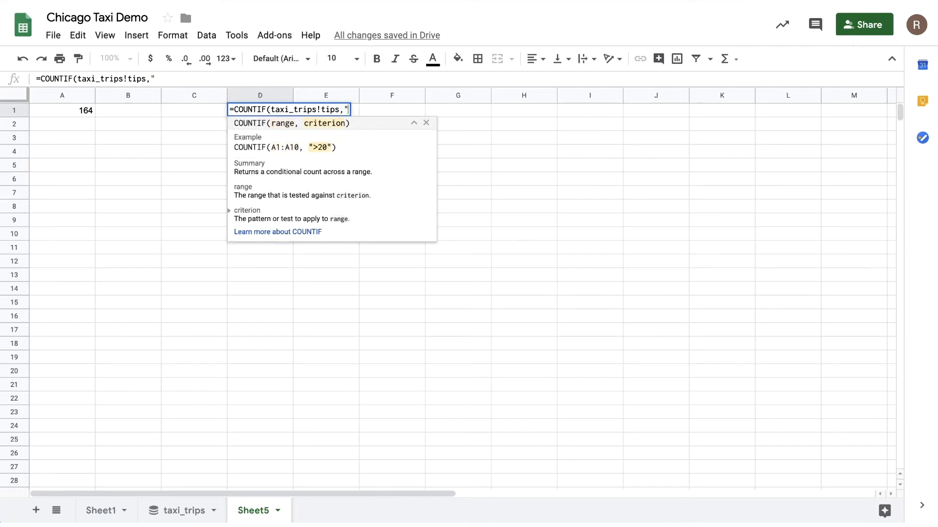
{"action": "key", "text": "enter"}
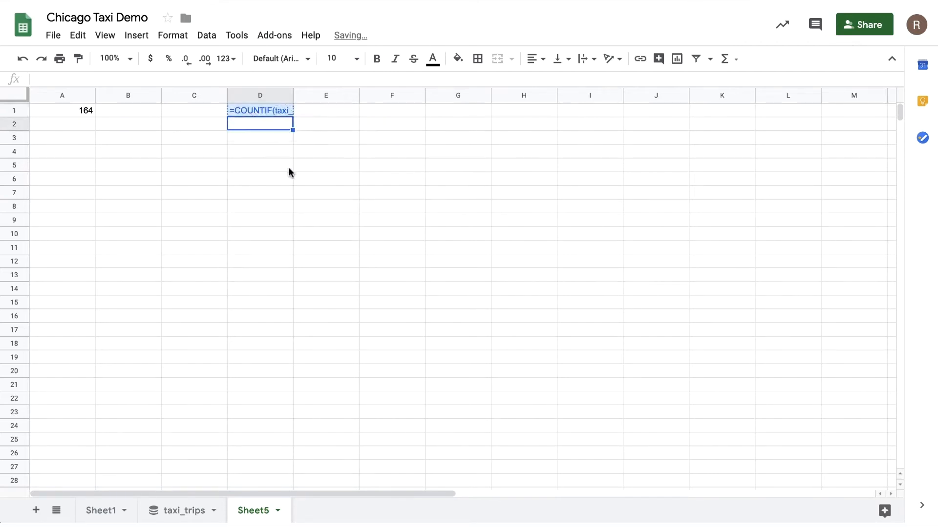
{"action": "key", "text": "Enter"}
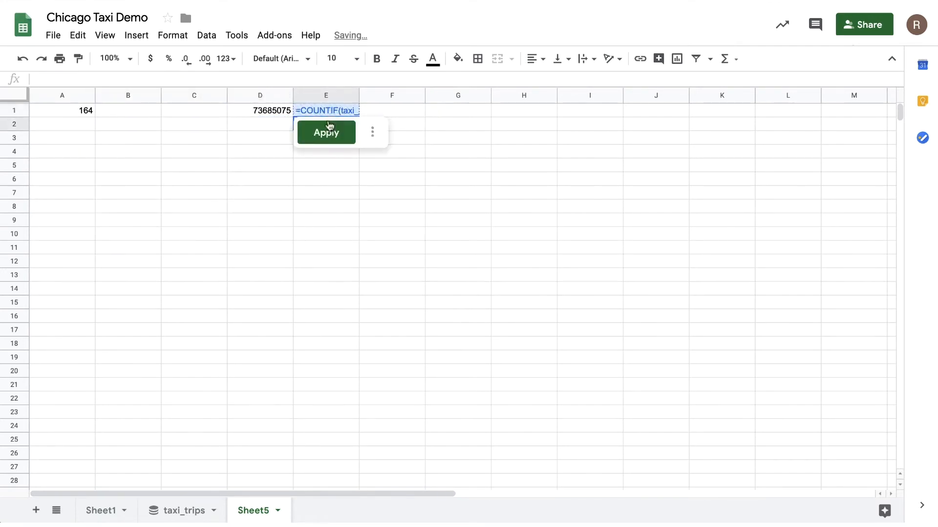
- Run the counts (73,685,075 of 190,690,613) and put their =D1/E1 ratio, about 0.386, in F1
{"action": "left_click", "coordinate": [325, 132]}
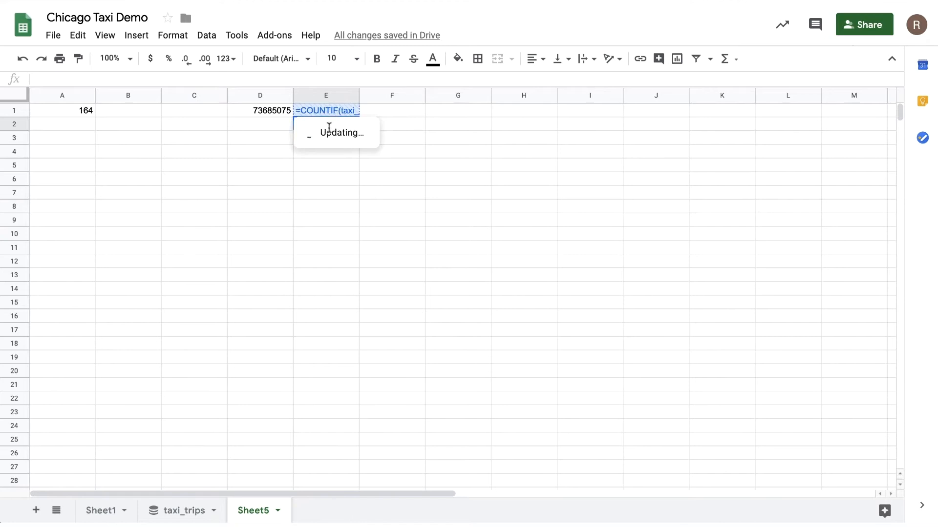
{"action": "key", "text": "enter"}
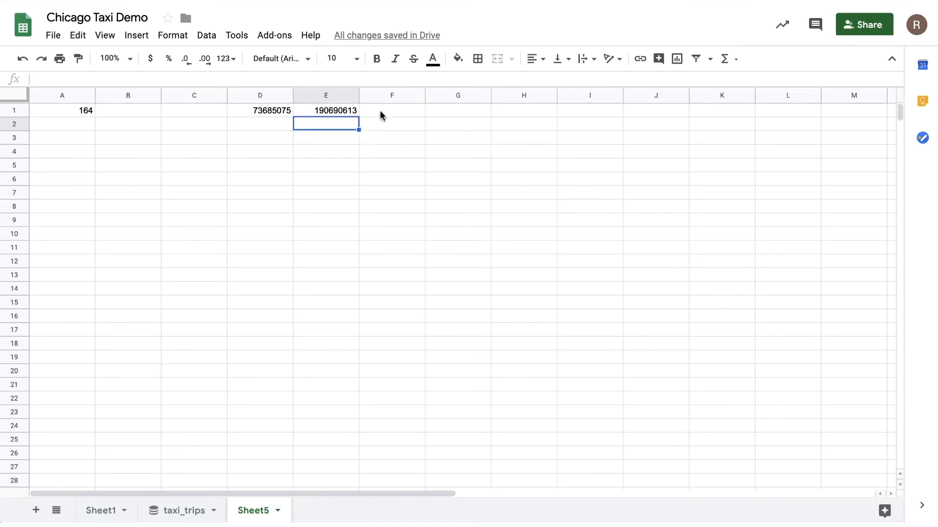
{"action": "type", "text": "=D1/E1"}
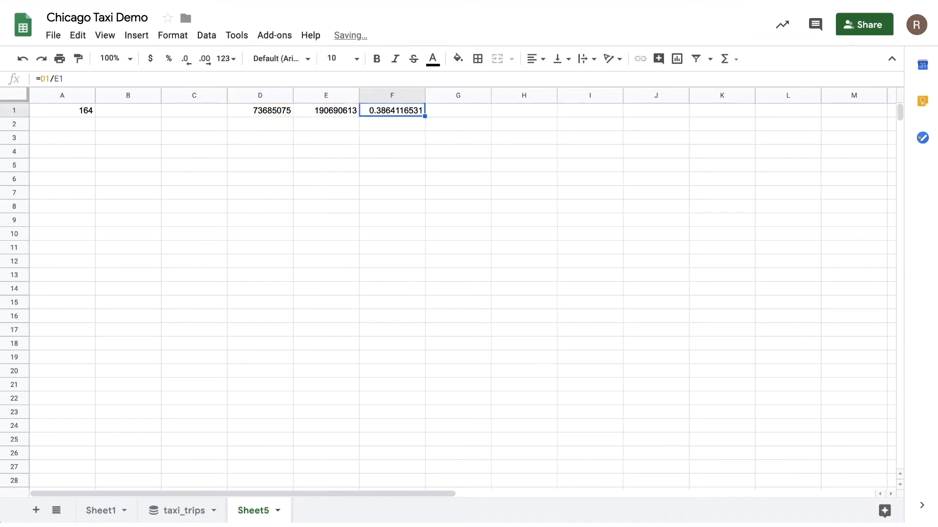
{"action": "left_click", "coordinate": [168, 58]}
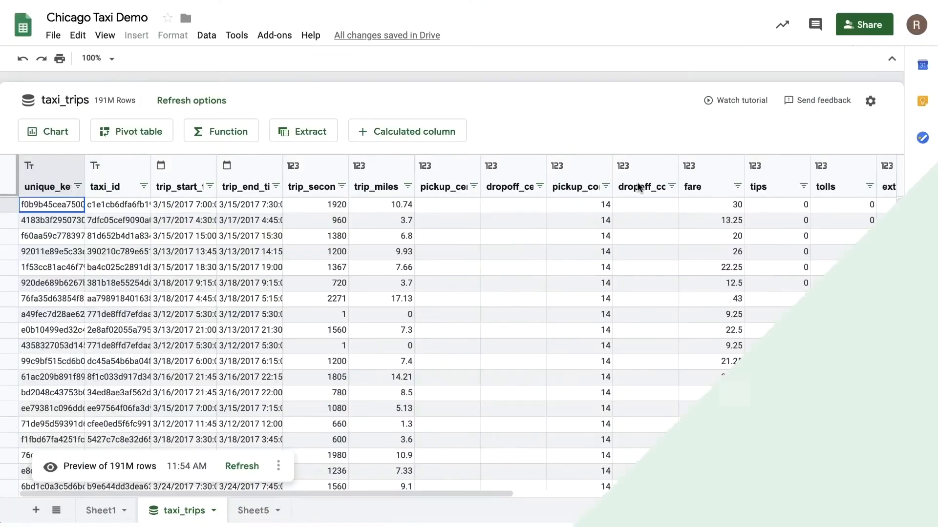
- Create a new taxi_trips chart on a new sheet, Sheet6
{"action": "left_click", "coordinate": [242, 467]}
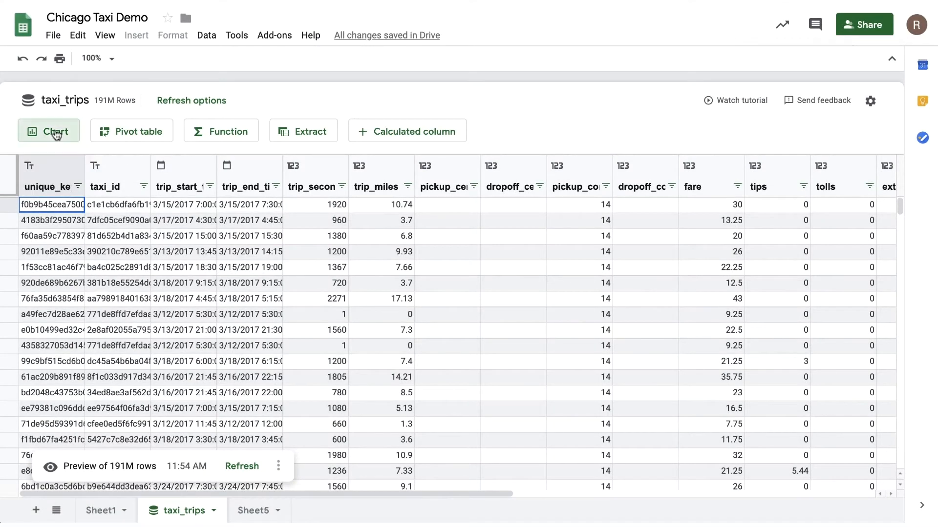
{"action": "left_click", "coordinate": [49, 130]}
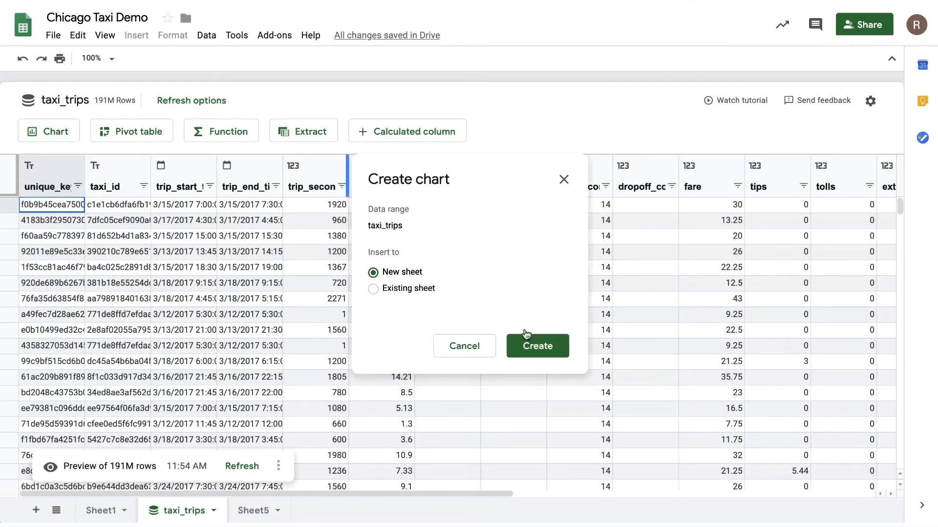
{"action": "left_click", "coordinate": [537, 346]}
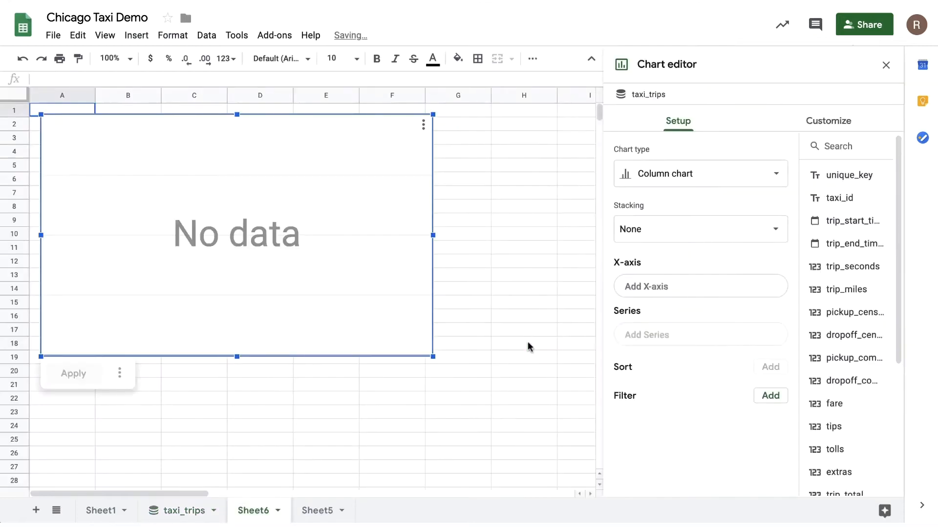
{"action": "mouse_move", "coordinate": [356, 203]}
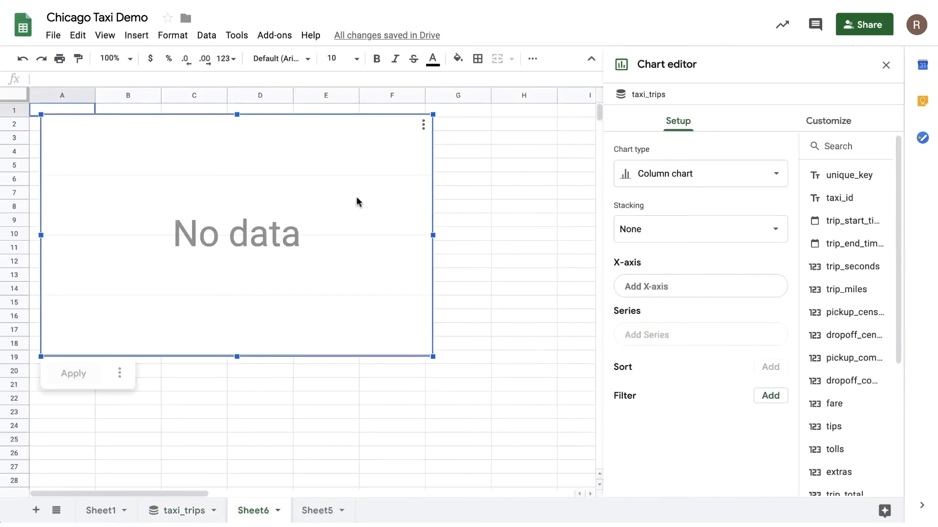
{"action": "mouse_move", "coordinate": [573, 194]}
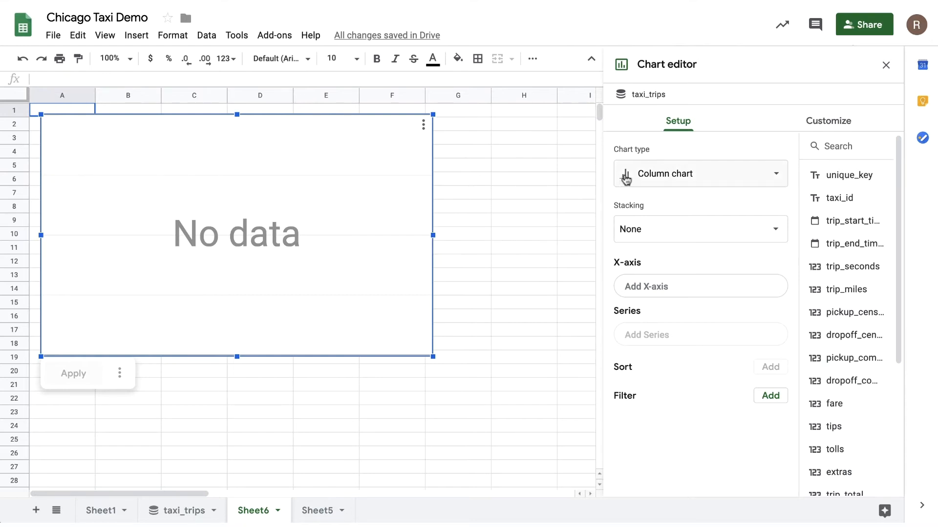
- Make Sheet6's chart a pie chart with payment_type labels and summed fare values
{"action": "left_click", "coordinate": [698, 174]}
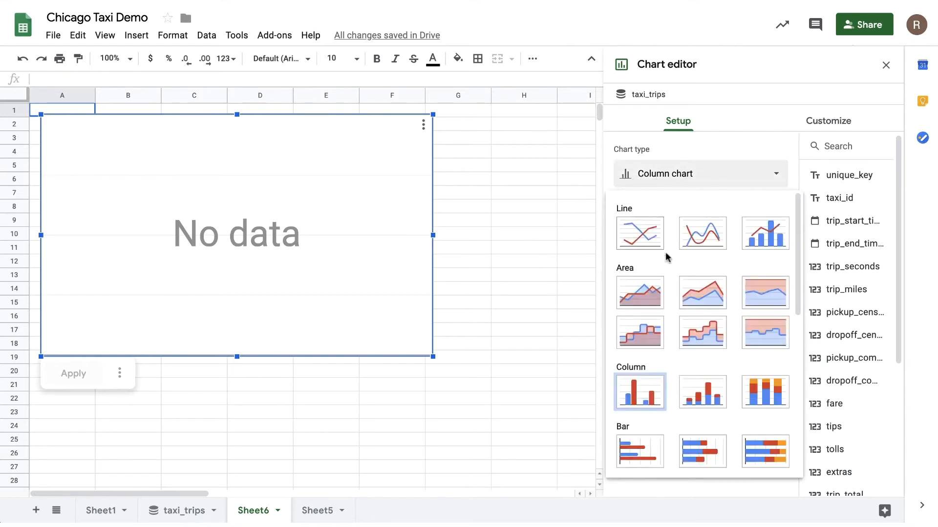
{"action": "scroll", "scroll_direction": "down", "scroll_amount": 3}
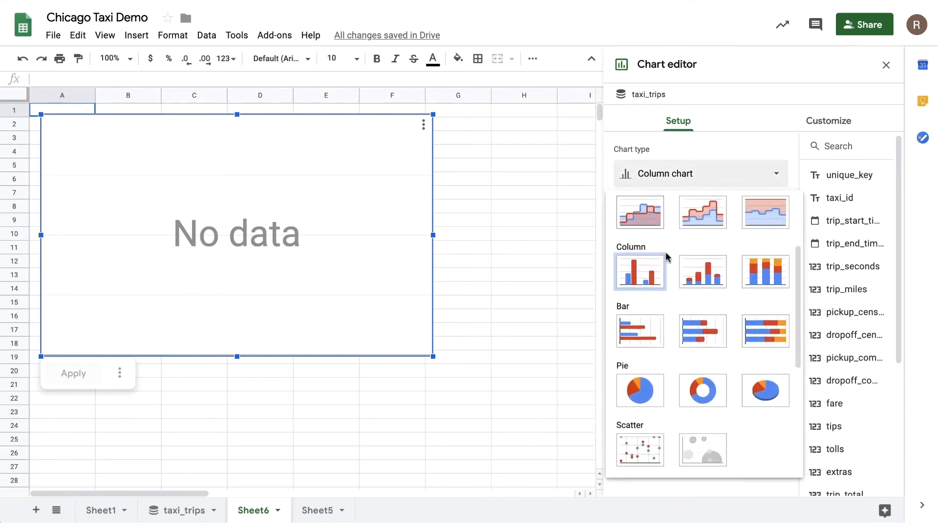
{"action": "left_click", "coordinate": [639, 390]}
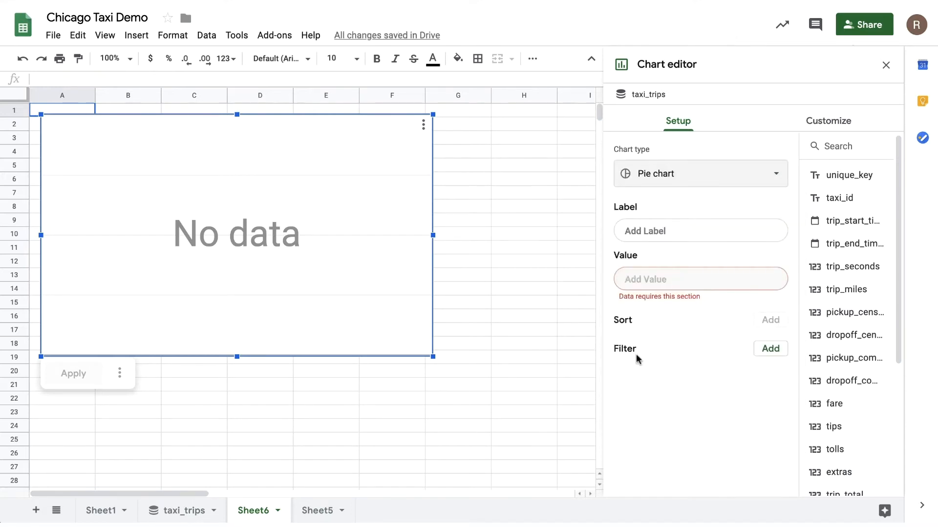
{"action": "scroll", "scroll_direction": "down", "scroll_amount": 3}
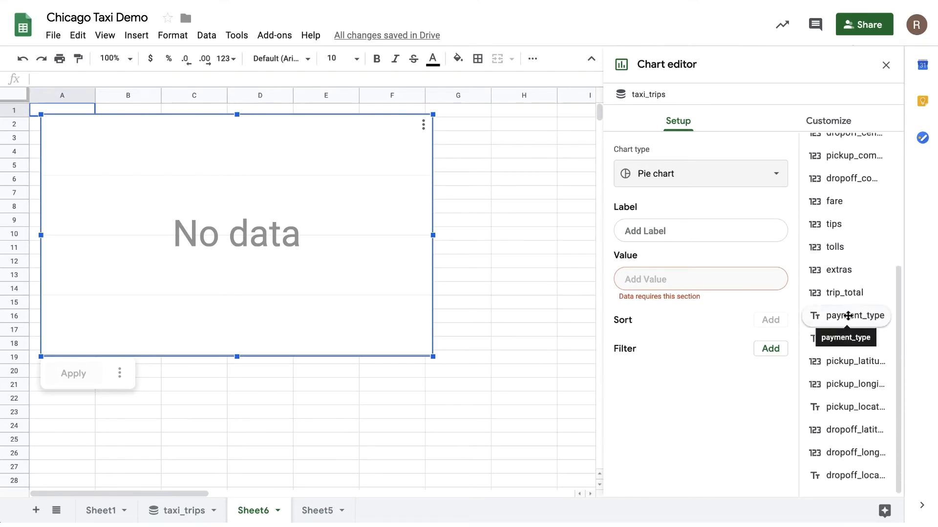
{"action": "left_click_drag", "start_coordinate": [847, 316], "coordinate": [759, 279]}
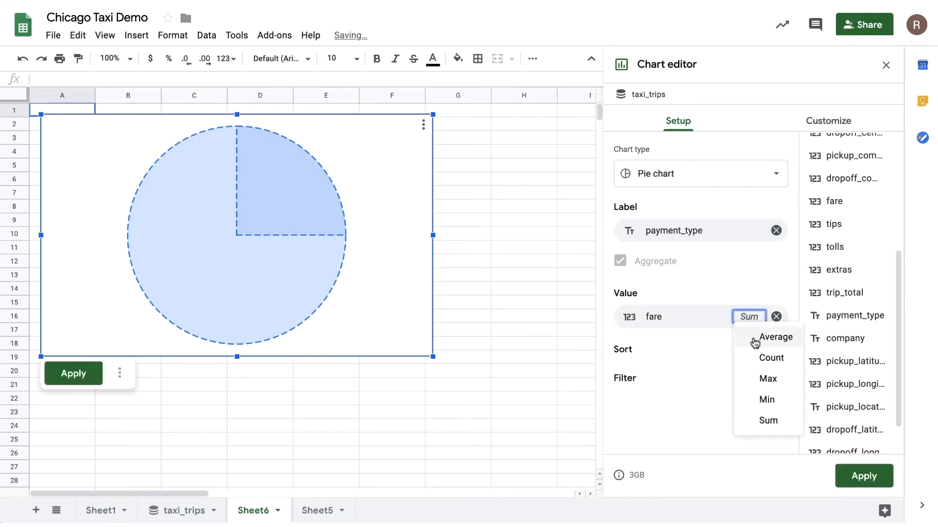
{"action": "left_click", "coordinate": [772, 358]}
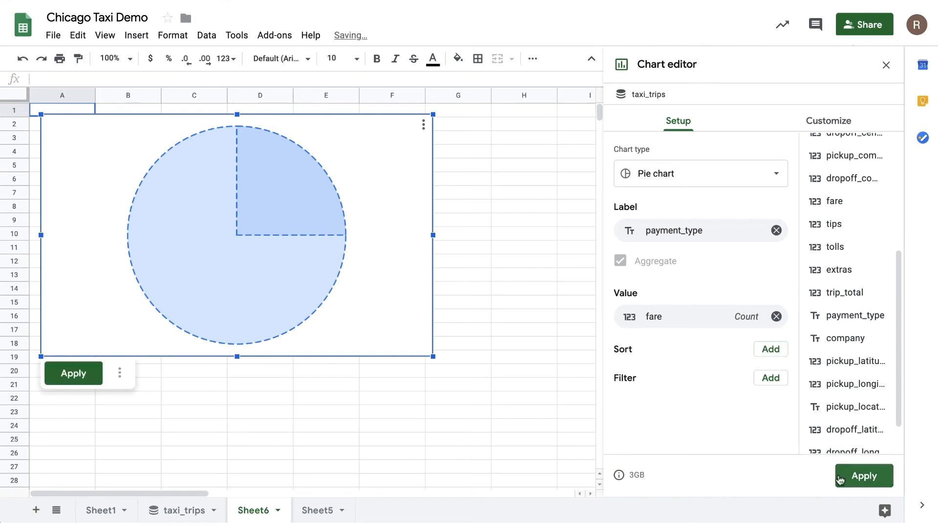
{"action": "left_click", "coordinate": [863, 475]}
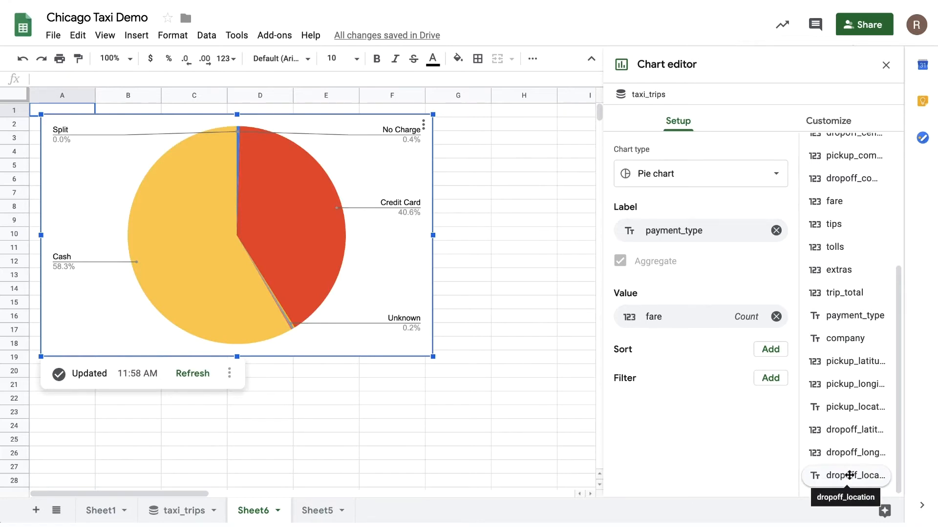
{"action": "mouse_move", "coordinate": [217, 288]}
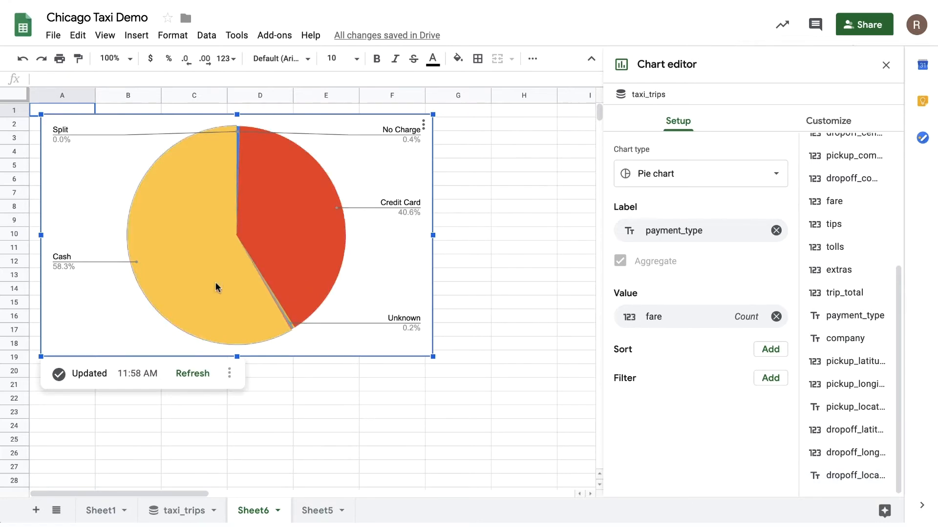
{"action": "mouse_move", "coordinate": [296, 265]}
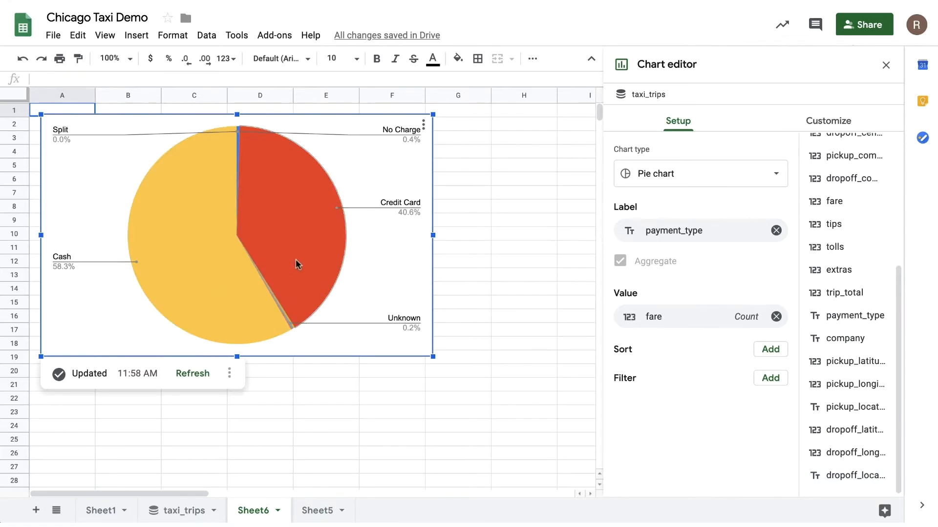
{"action": "mouse_move", "coordinate": [491, 269]}
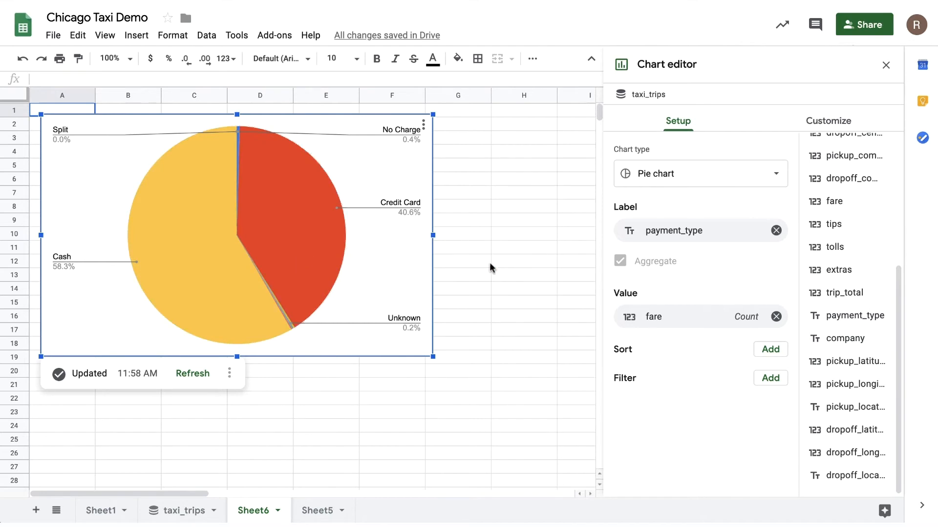
{"action": "left_click", "coordinate": [746, 317]}
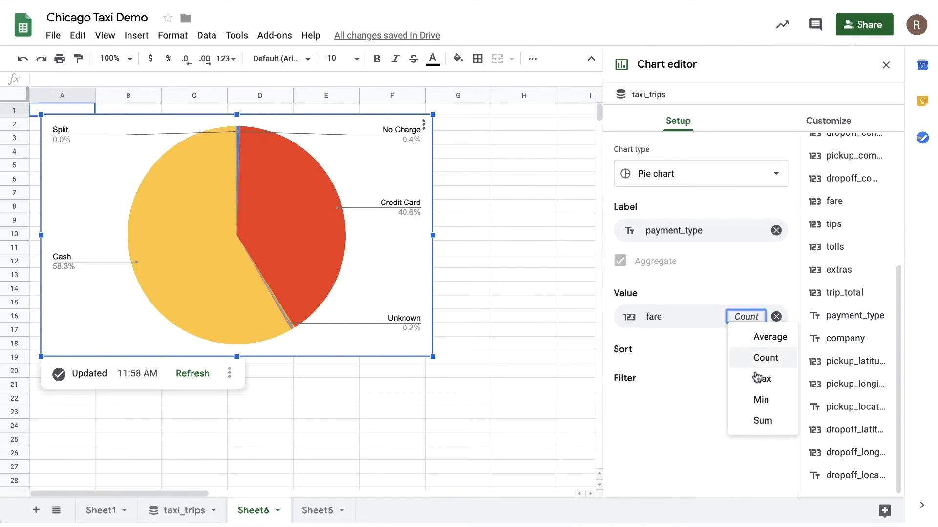
{"action": "left_click", "coordinate": [762, 421]}
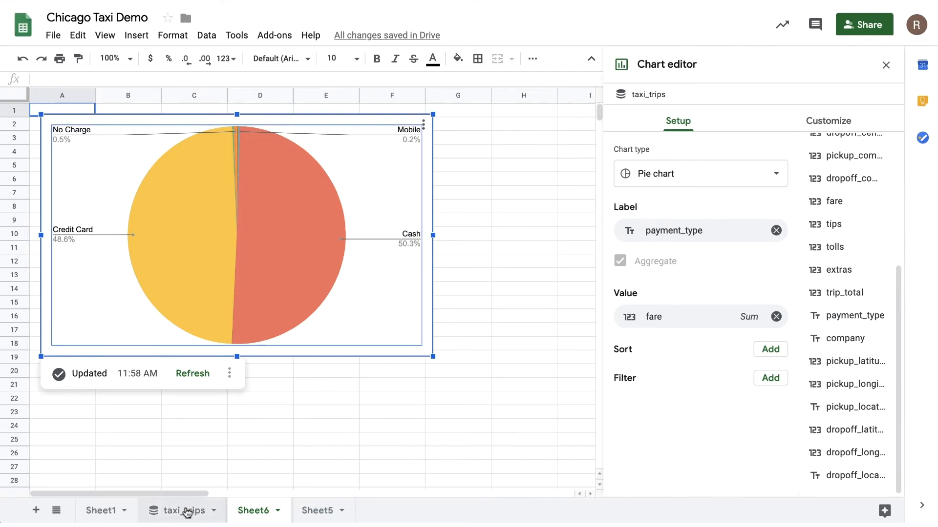
- Create a second taxi_trips chart on a new sheet as a line chart
{"action": "left_click", "coordinate": [176, 511]}
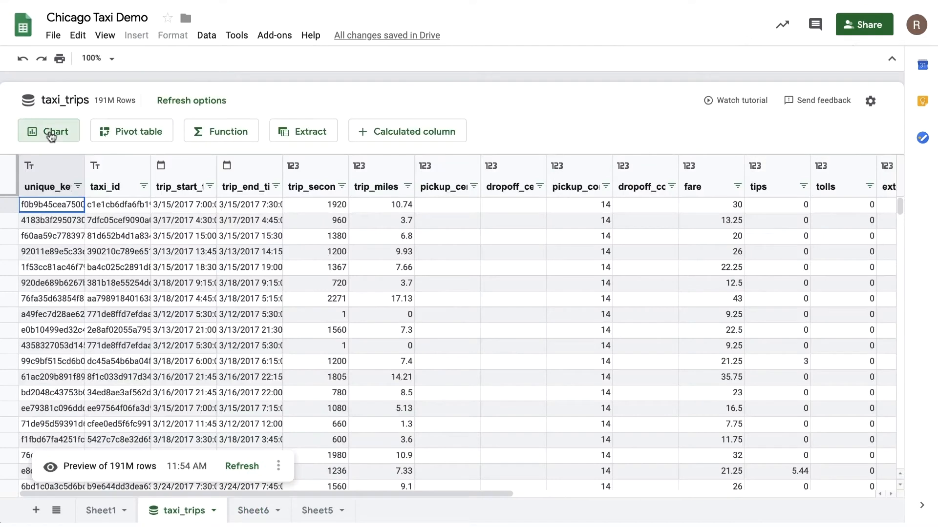
{"action": "left_click", "coordinate": [48, 131]}
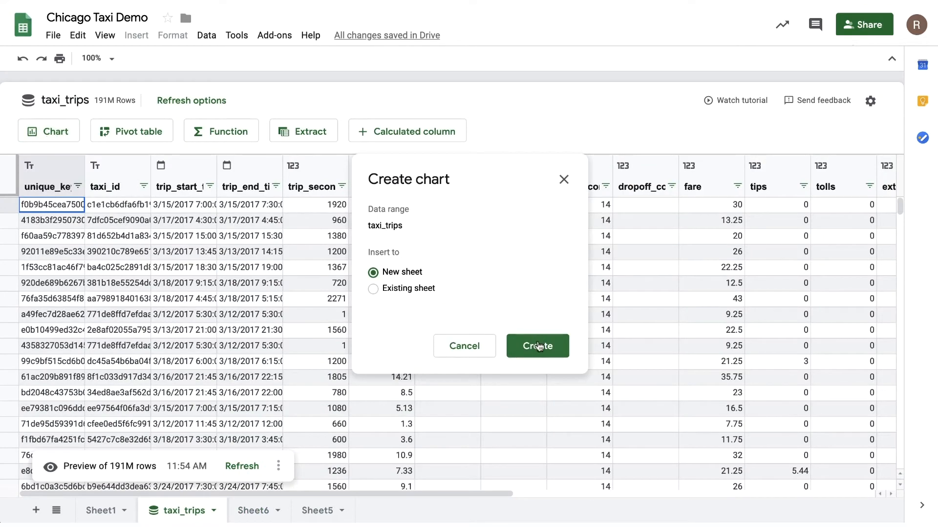
{"action": "left_click", "coordinate": [536, 345]}
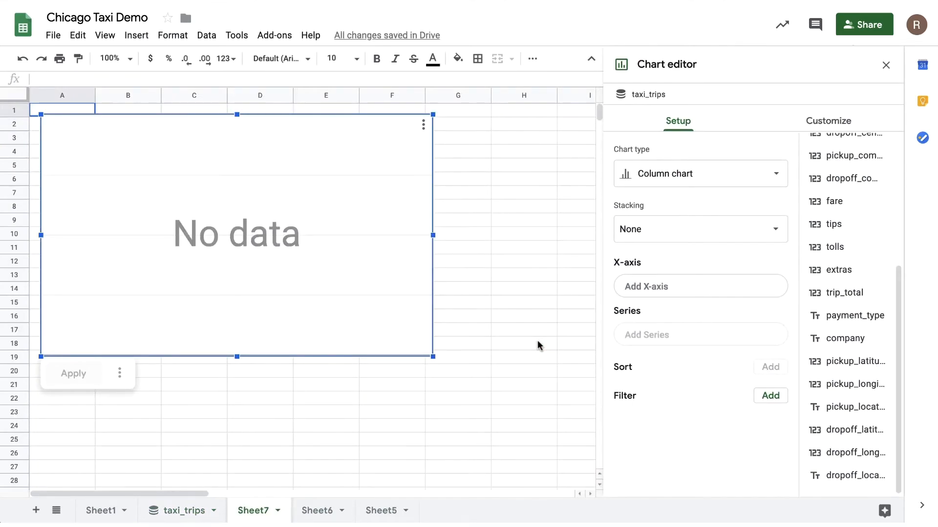
{"action": "left_click", "coordinate": [698, 174]}
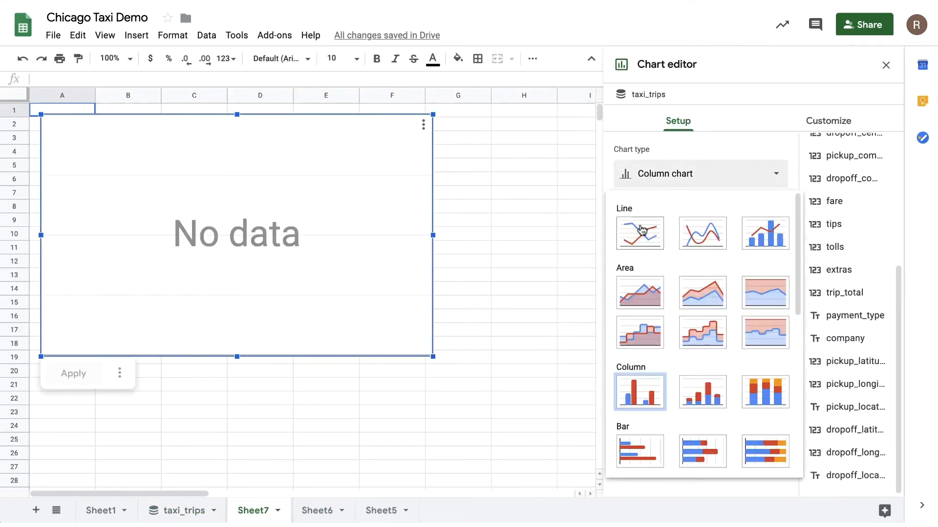
{"action": "left_click", "coordinate": [640, 233]}
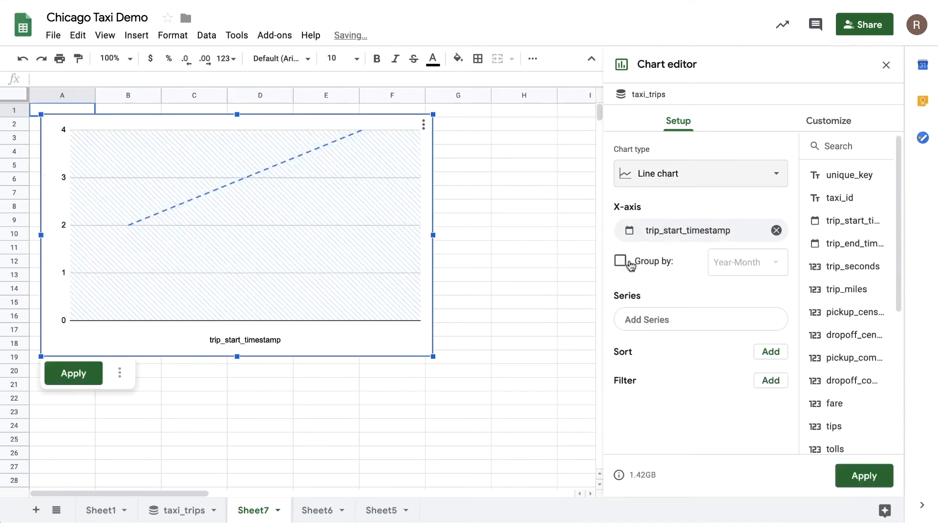
- Group trip_start_timestamp by Year-Month and add fare as the series
{"action": "left_click", "coordinate": [620, 261]}
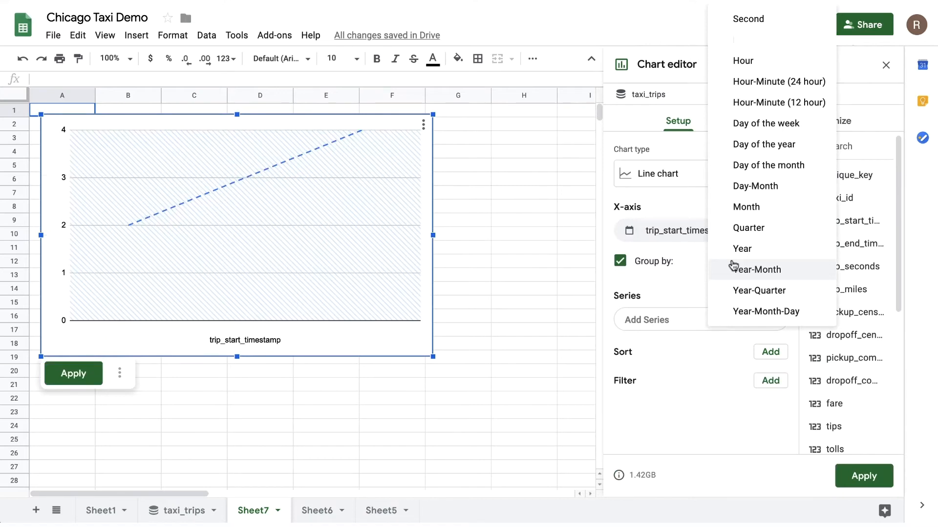
{"action": "mouse_move", "coordinate": [743, 61]}
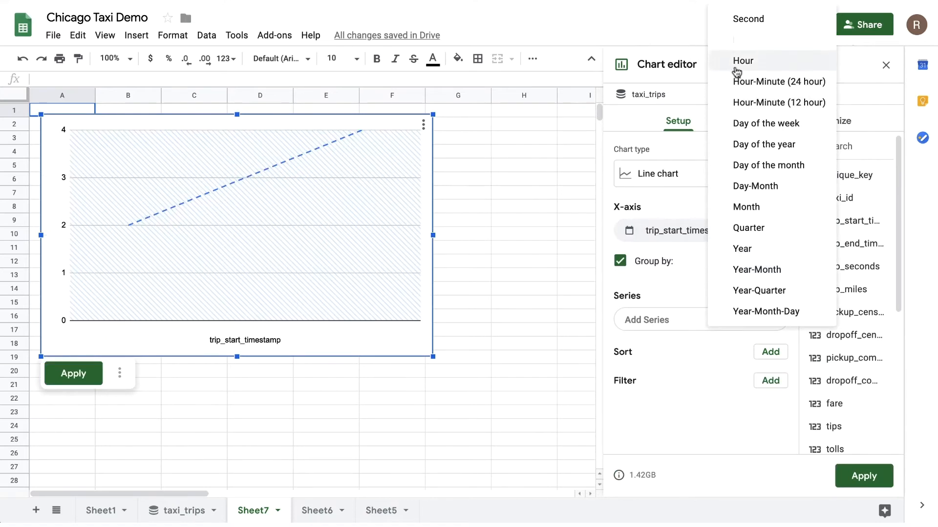
{"action": "mouse_move", "coordinate": [760, 249]}
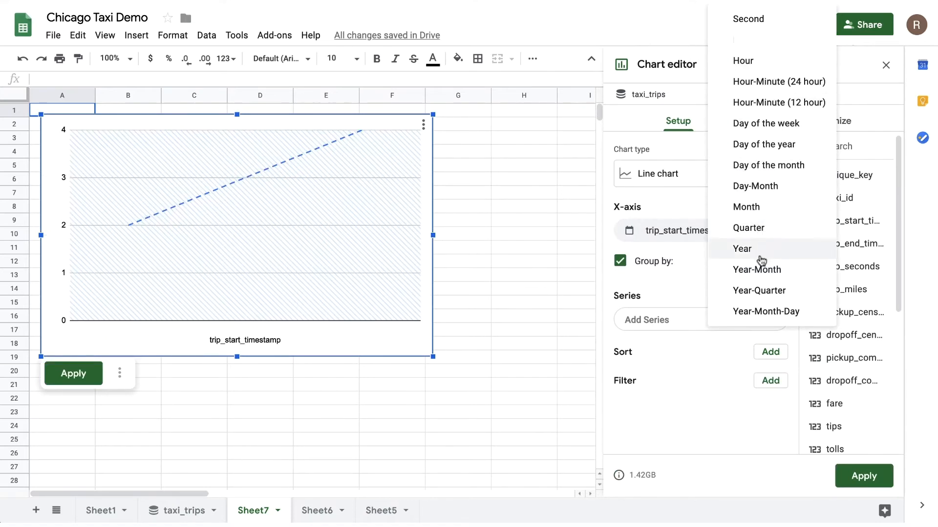
{"action": "left_click", "coordinate": [756, 270]}
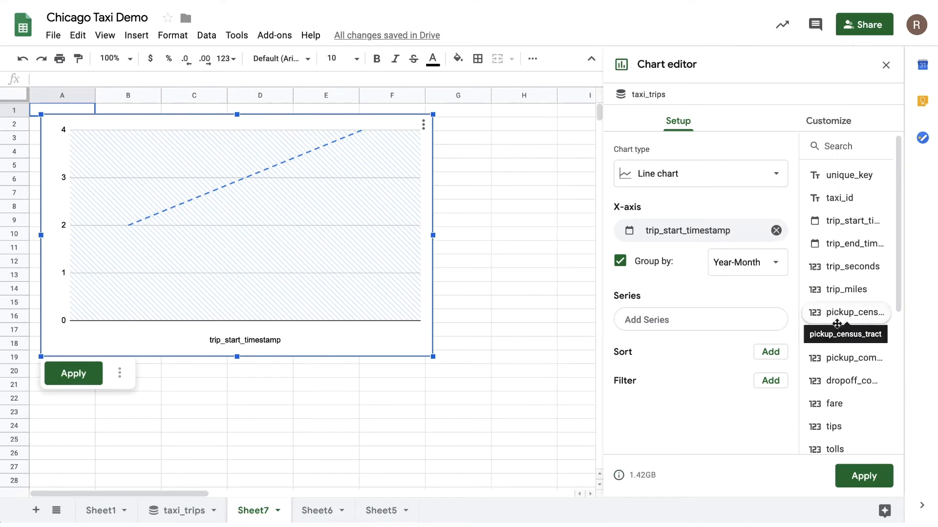
{"action": "scroll", "scroll_direction": "down", "scroll_amount": 3}
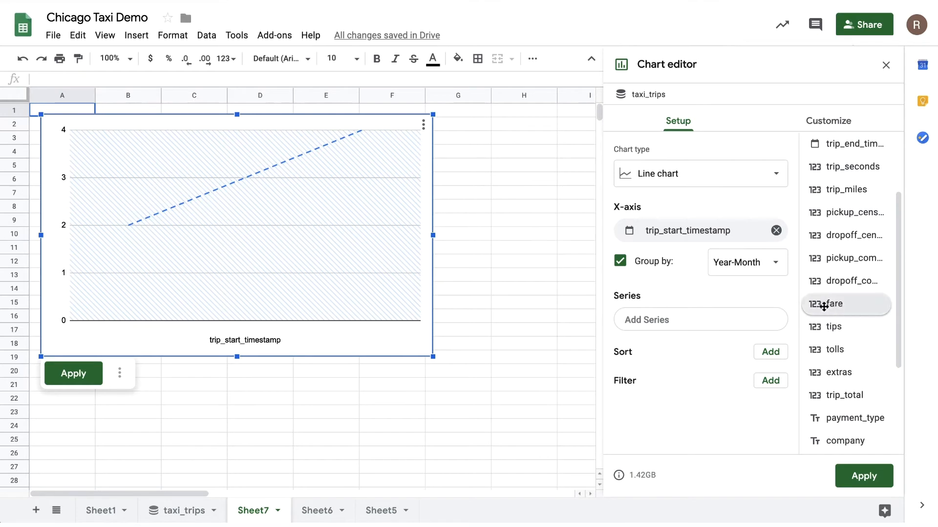
{"action": "left_click", "coordinate": [837, 304]}
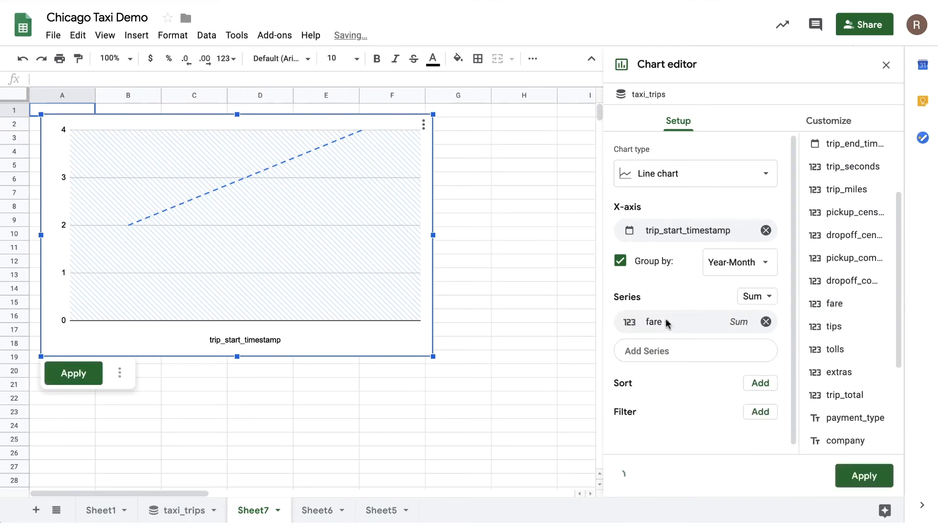
- Apply the line chart with a payment_type filter of text containing 'mobile', then view taxi_trips
{"action": "left_click", "coordinate": [864, 476]}
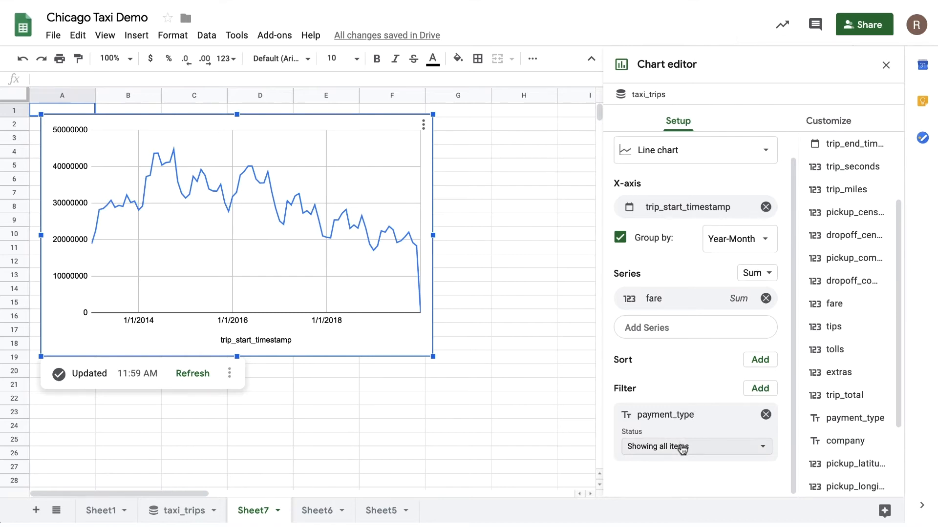
{"action": "left_click", "coordinate": [694, 447]}
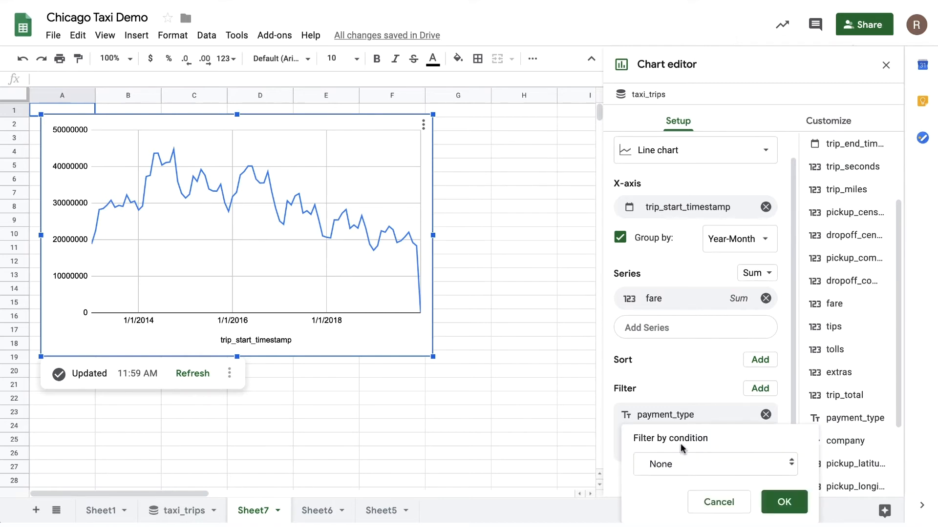
{"action": "left_click", "coordinate": [714, 464]}
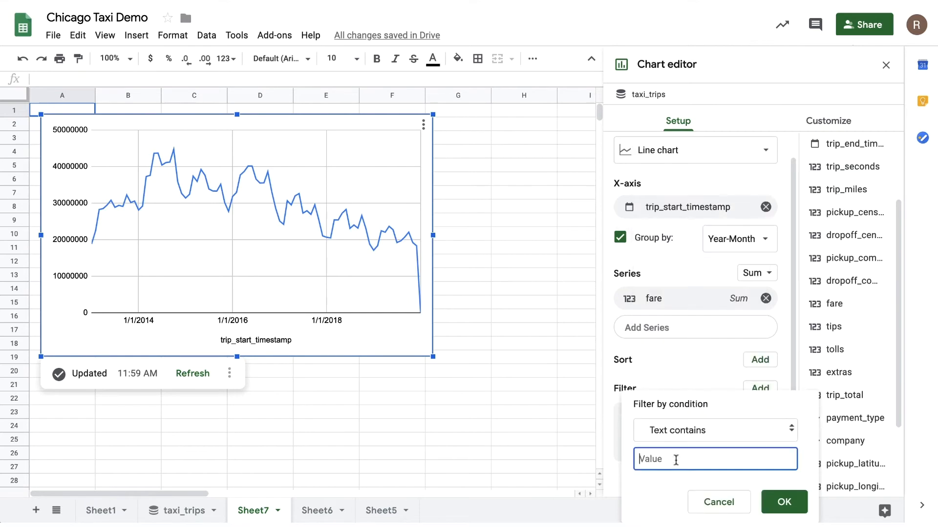
{"action": "type", "text": "mobile"}
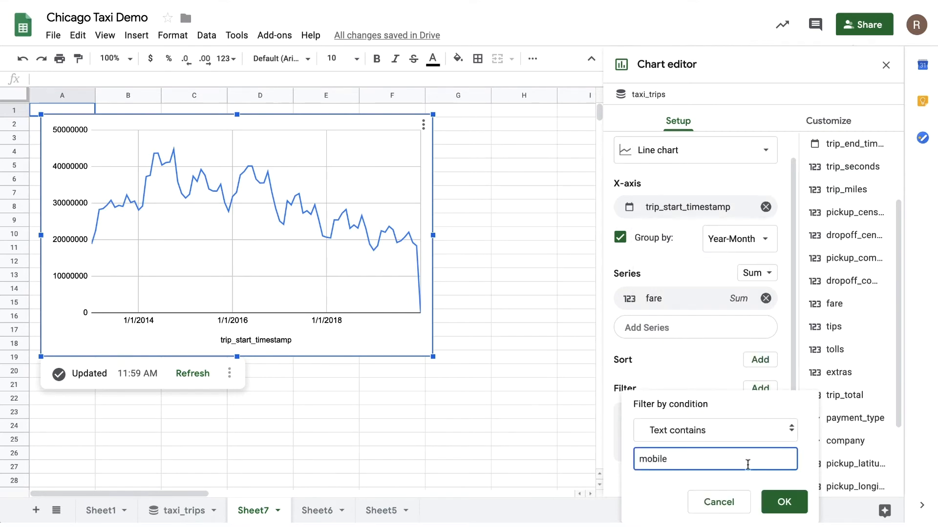
{"action": "left_click", "coordinate": [783, 501]}
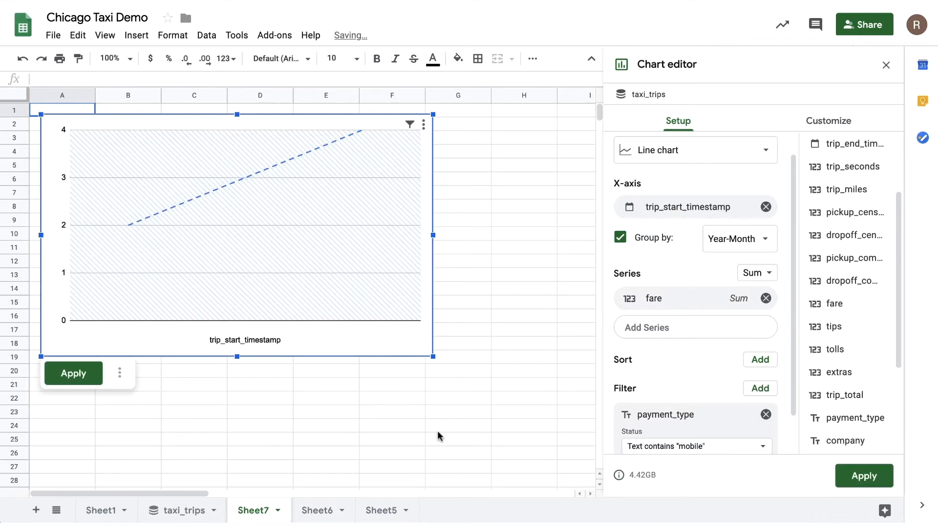
{"action": "left_click", "coordinate": [72, 374]}
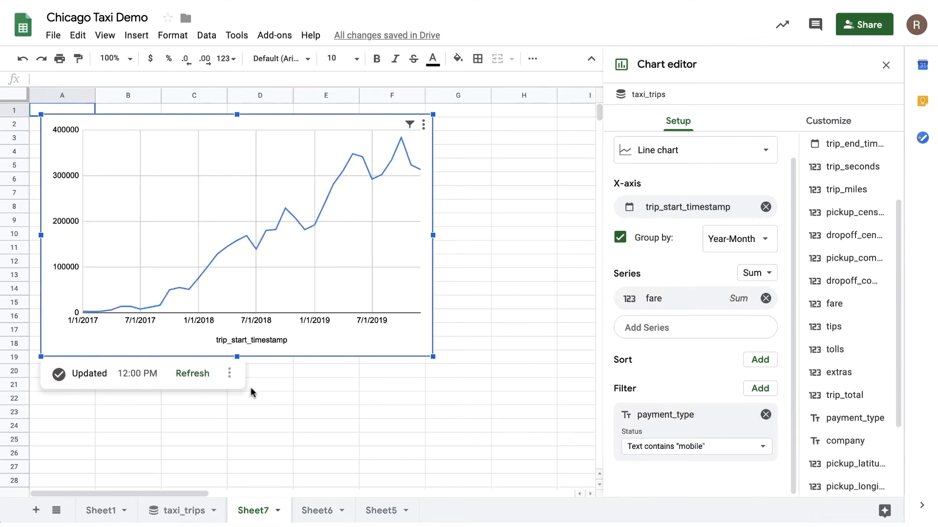
{"action": "mouse_move", "coordinate": [250, 393]}
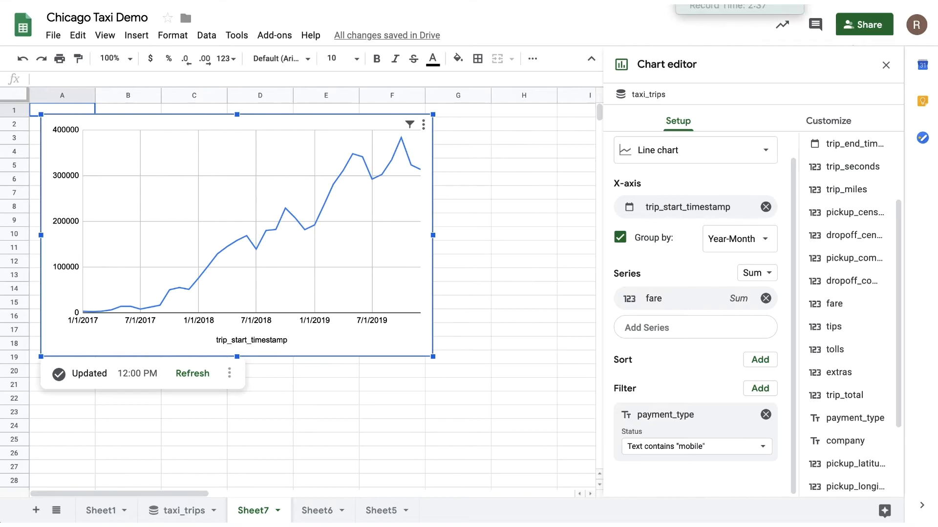
{"action": "left_click", "coordinate": [177, 510]}
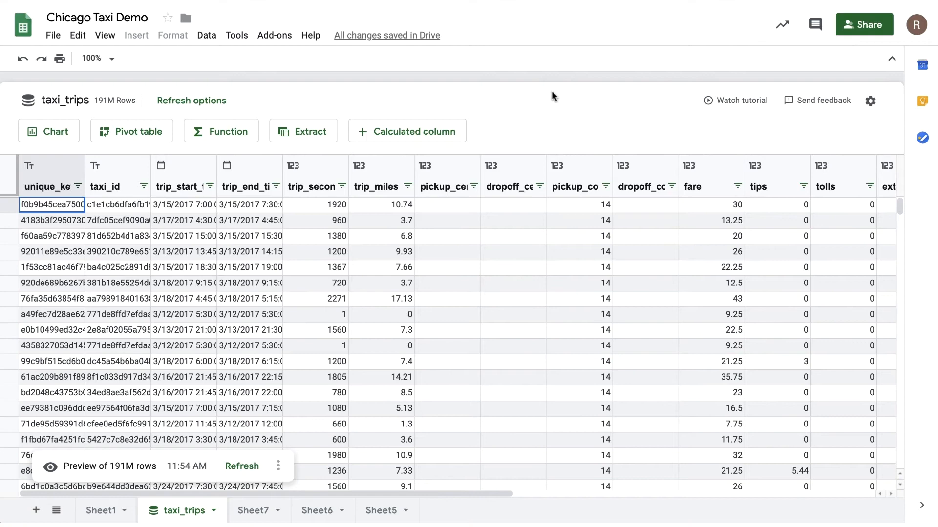
{"action": "mouse_move", "coordinate": [131, 131]}
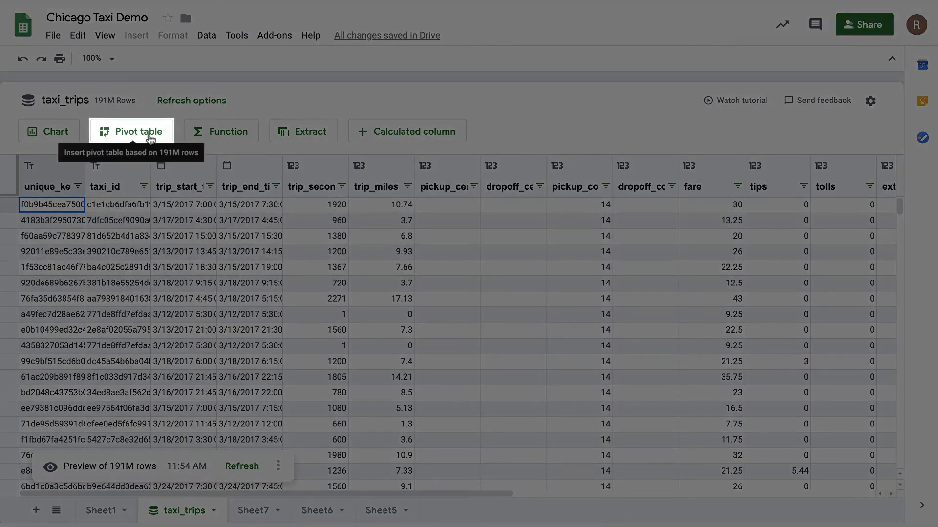
- Create a pivot table on a new sheet with trip_start_timestamp rows grouped by Hour
{"action": "left_click", "coordinate": [131, 131]}
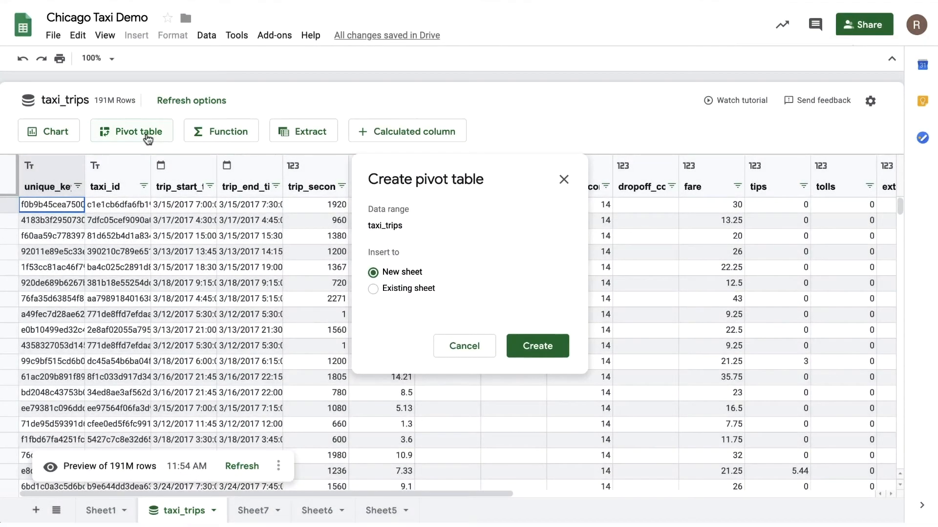
{"action": "left_click", "coordinate": [537, 345]}
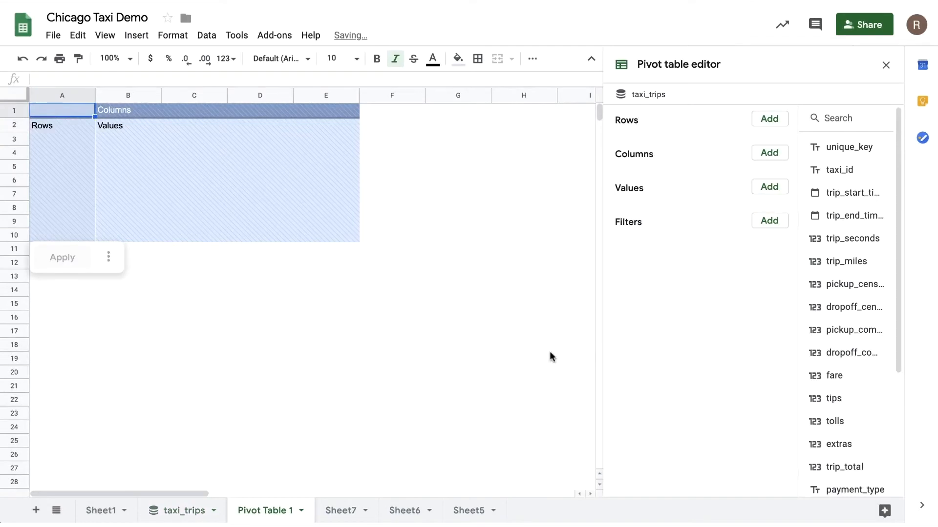
{"action": "mouse_move", "coordinate": [237, 173]}
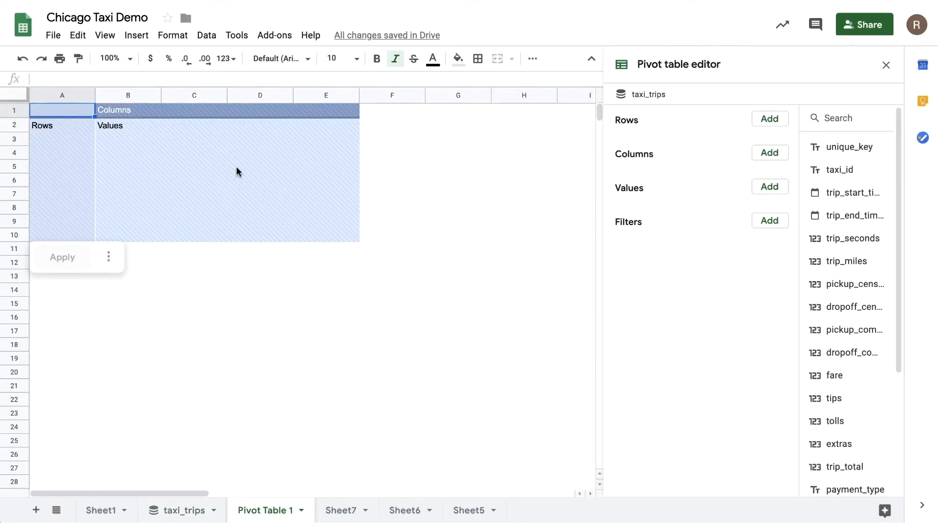
{"action": "mouse_move", "coordinate": [660, 310]}
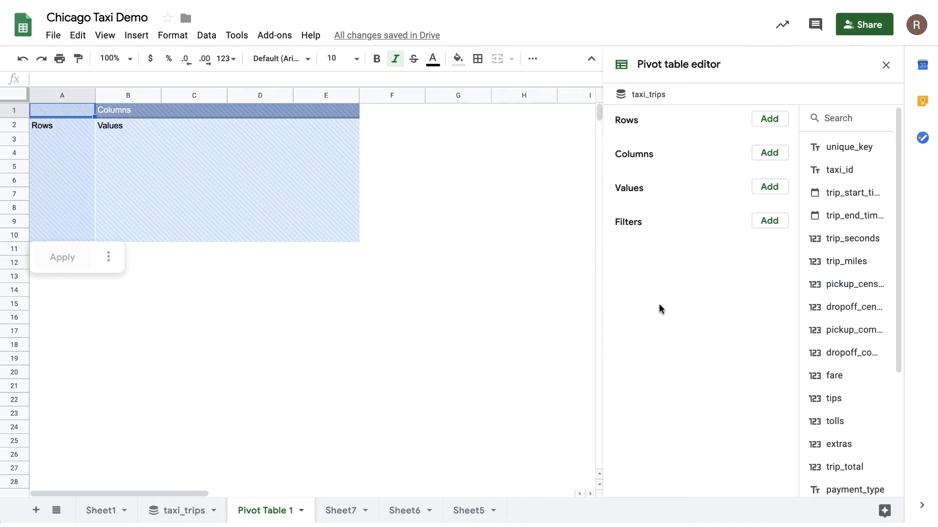
{"action": "mouse_move", "coordinate": [714, 299]}
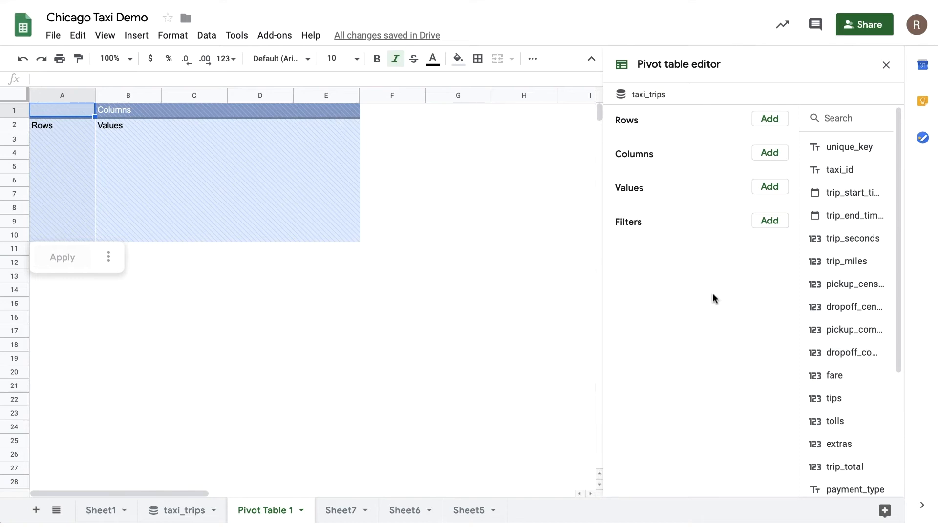
{"action": "left_click", "coordinate": [769, 118]}
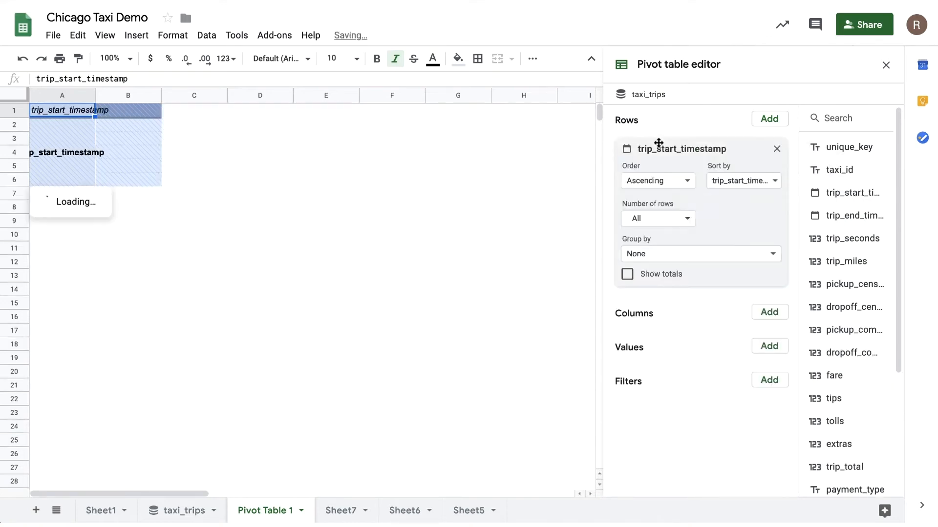
{"action": "left_click", "coordinate": [700, 253]}
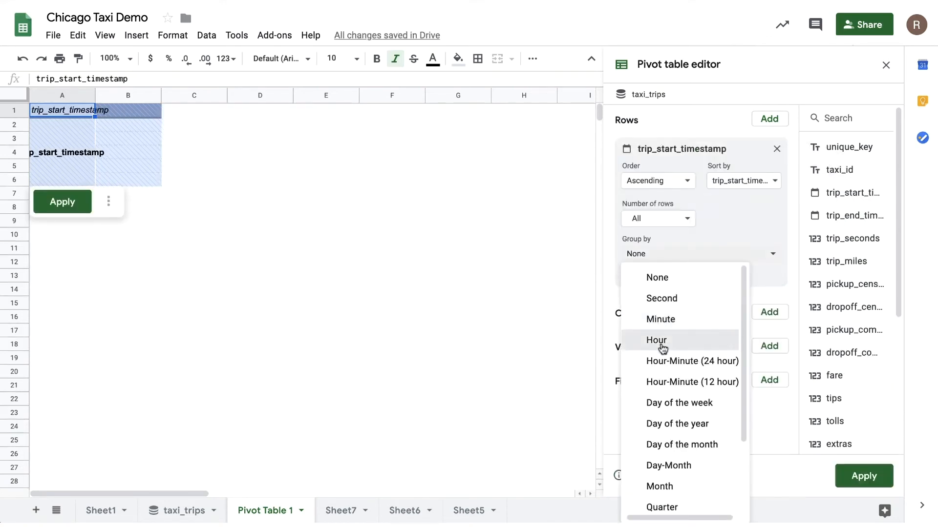
{"action": "left_click", "coordinate": [656, 340]}
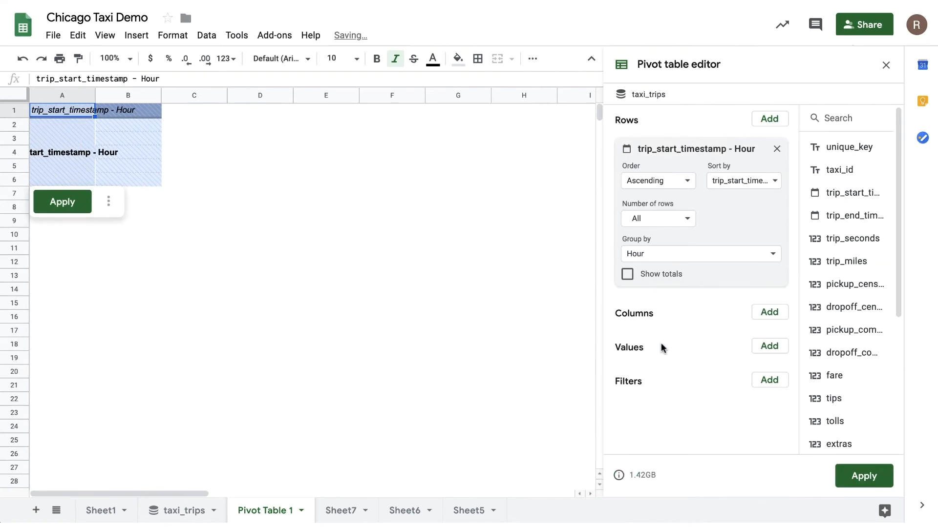
- Add fare as a COUNTA value, peaking near 12.46 million at hour 18
{"action": "left_click", "coordinate": [769, 346]}
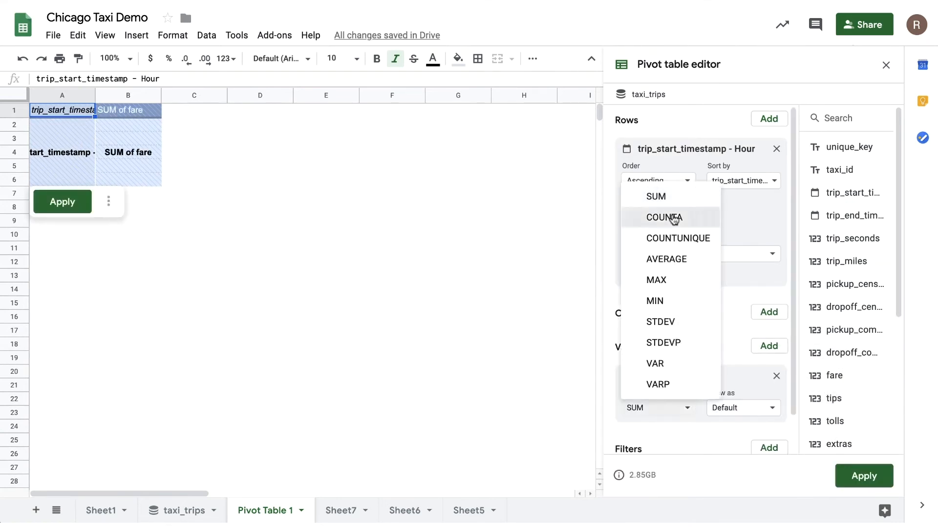
{"action": "left_click", "coordinate": [663, 217]}
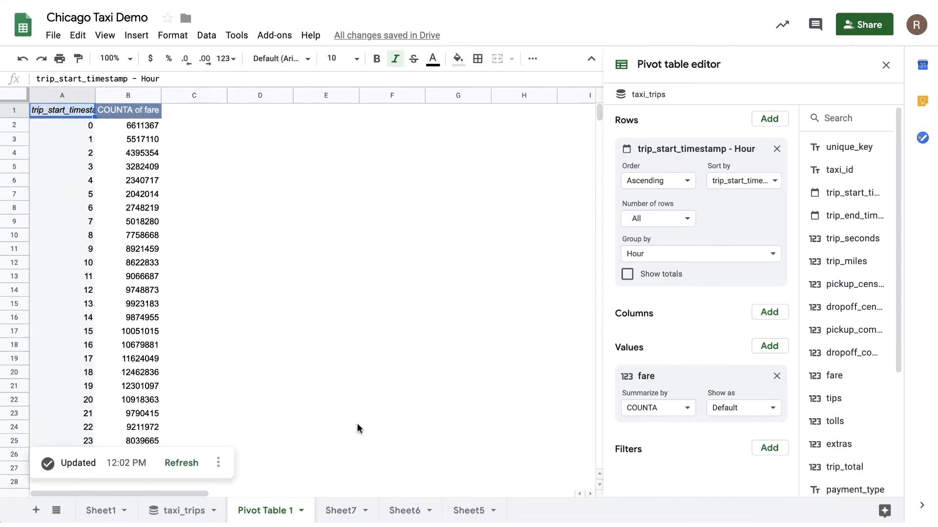
{"action": "left_click", "coordinate": [127, 373]}
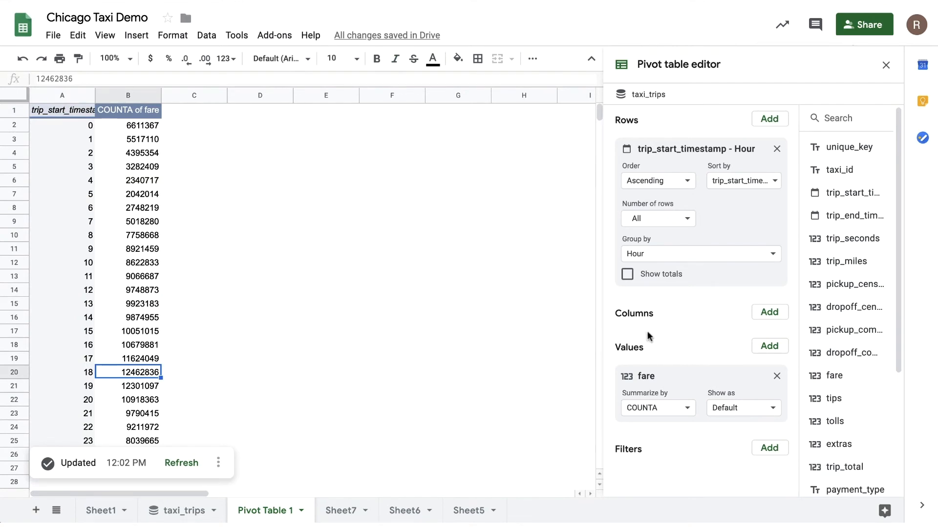
{"action": "mouse_move", "coordinate": [845, 193]}
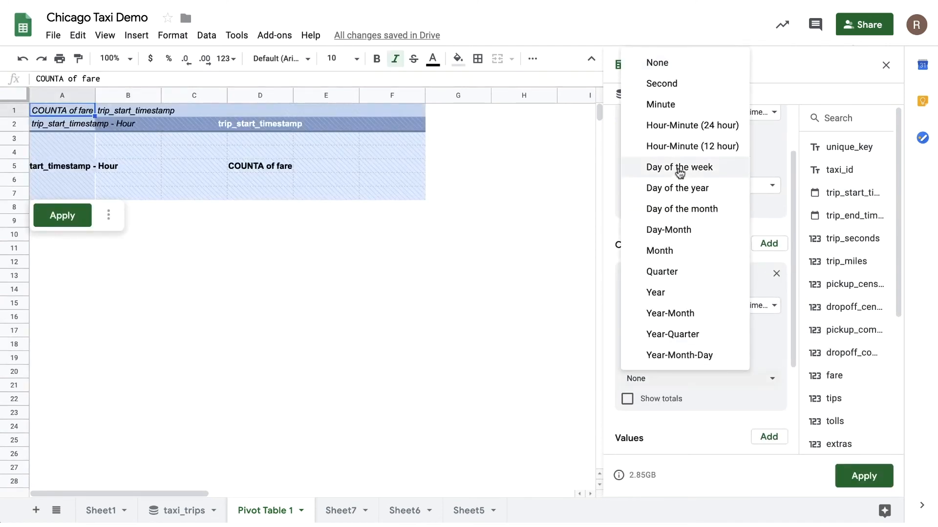
- Group Pivot Table 1 columns by weekday and format counts B3:H26 as numbers with fewer decimals
{"action": "left_click", "coordinate": [680, 167]}
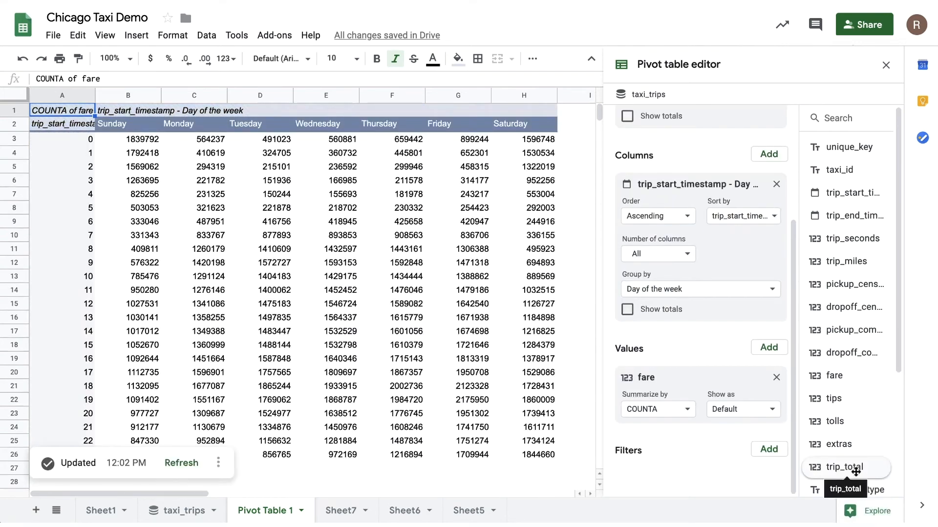
{"action": "left_click", "coordinate": [127, 138]}
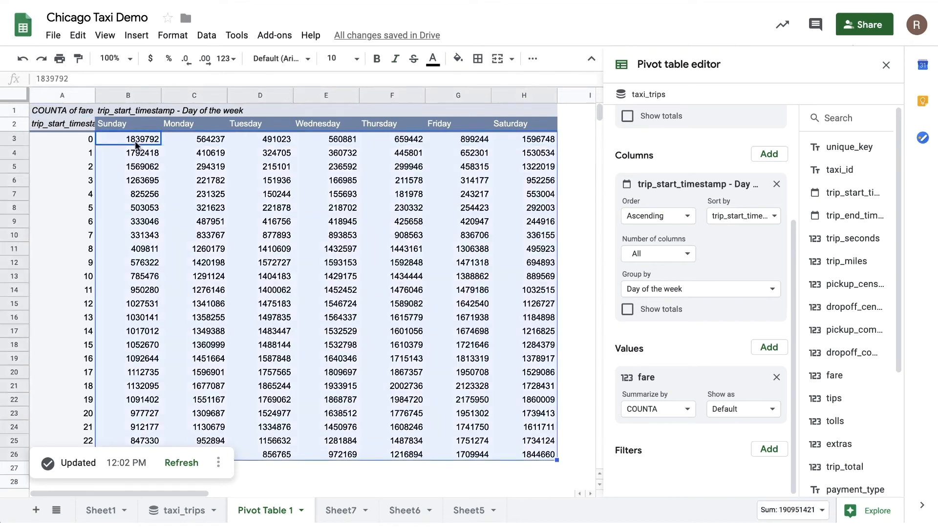
{"action": "left_click", "coordinate": [173, 35]}
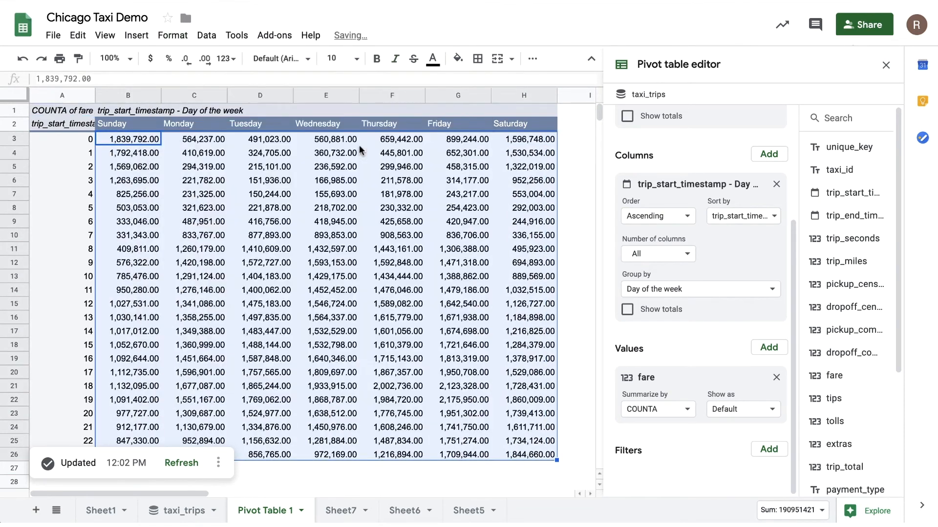
{"action": "left_click", "coordinate": [187, 59]}
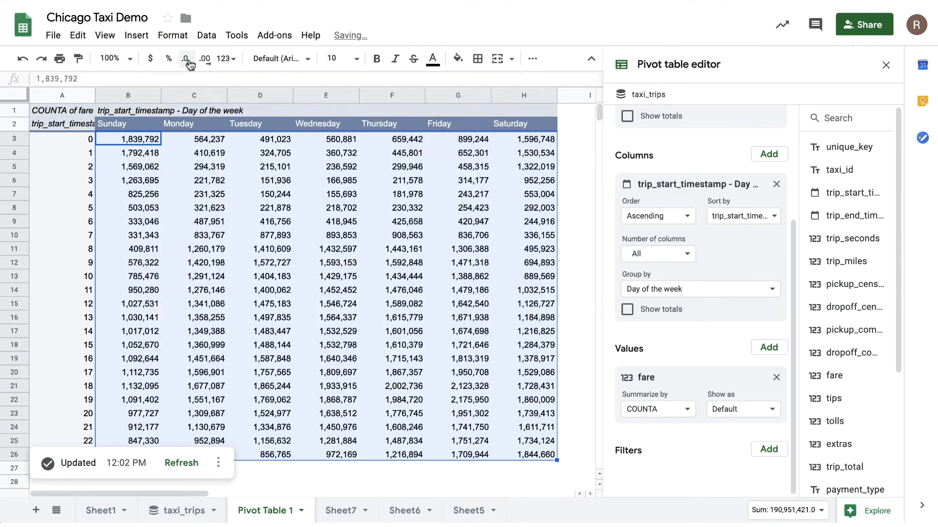
- Remove the last decimal place and set up a green colour-scale rule for B3:H26
{"action": "left_click", "coordinate": [173, 36]}
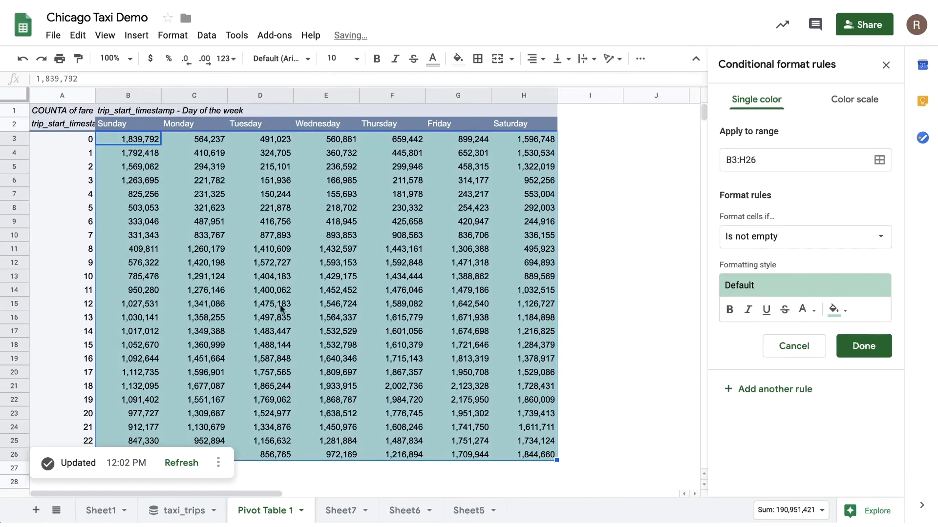
{"action": "left_click", "coordinate": [854, 99]}
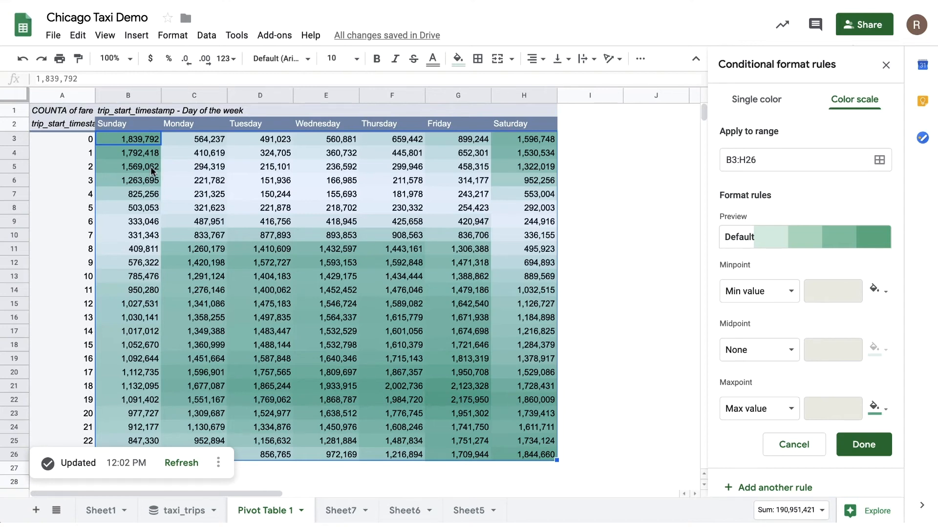
{"action": "mouse_move", "coordinate": [697, 111]}
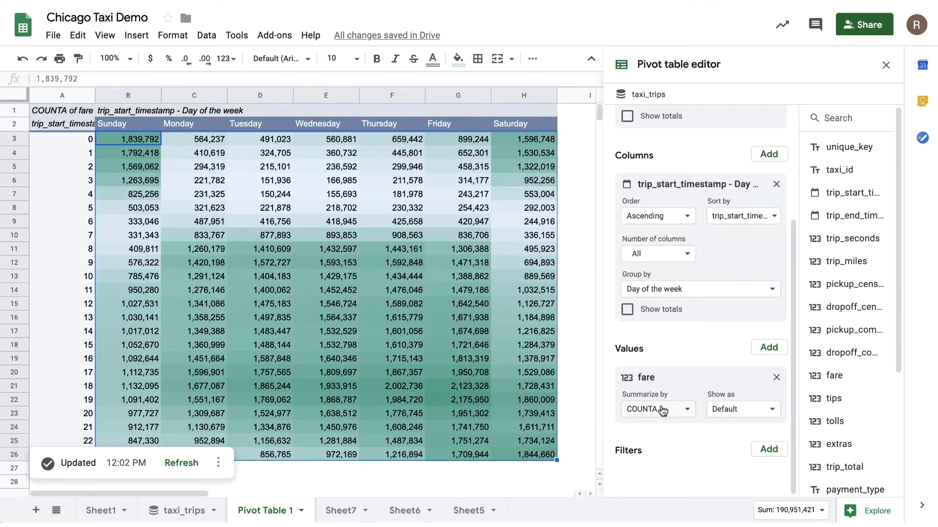
- Summarize Pivot Table 1 fares by AVERAGE, apply it, then go to Pivot Table 2
{"action": "left_click", "coordinate": [657, 410]}
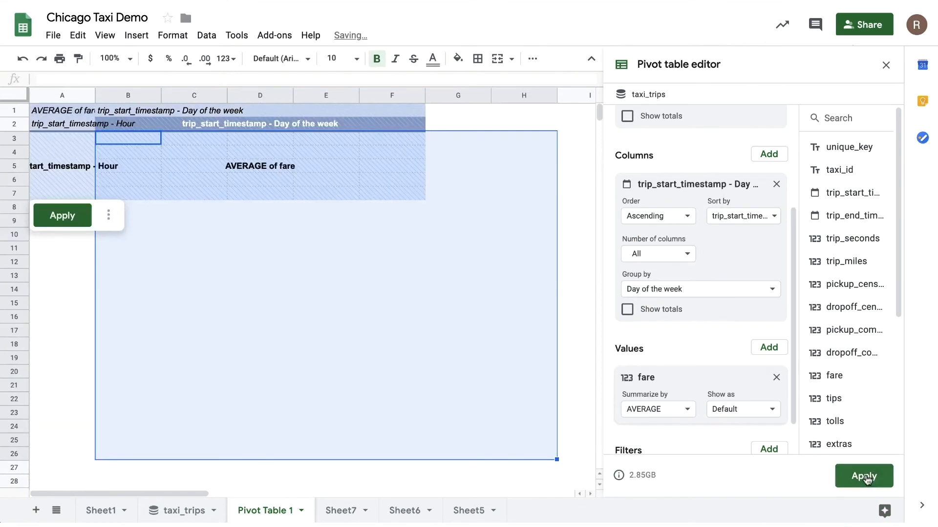
{"action": "left_click", "coordinate": [863, 475]}
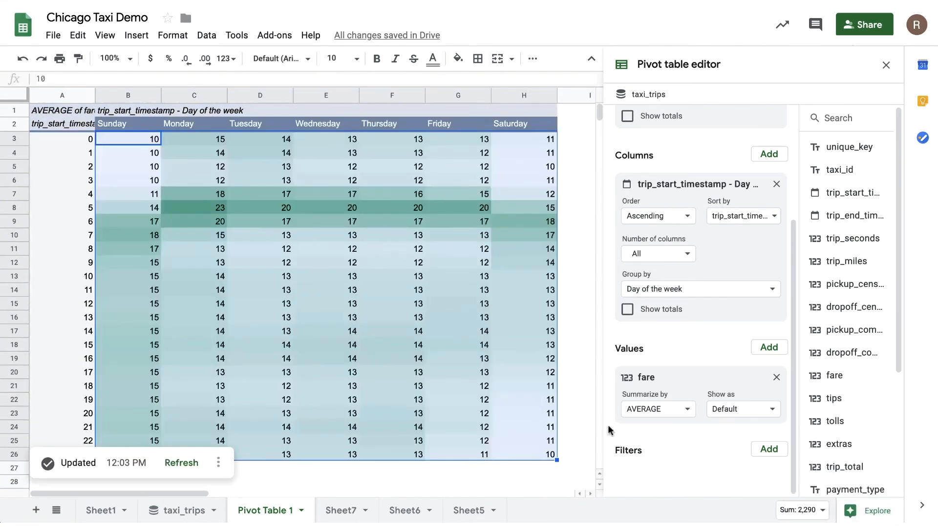
{"action": "left_click", "coordinate": [193, 208]}
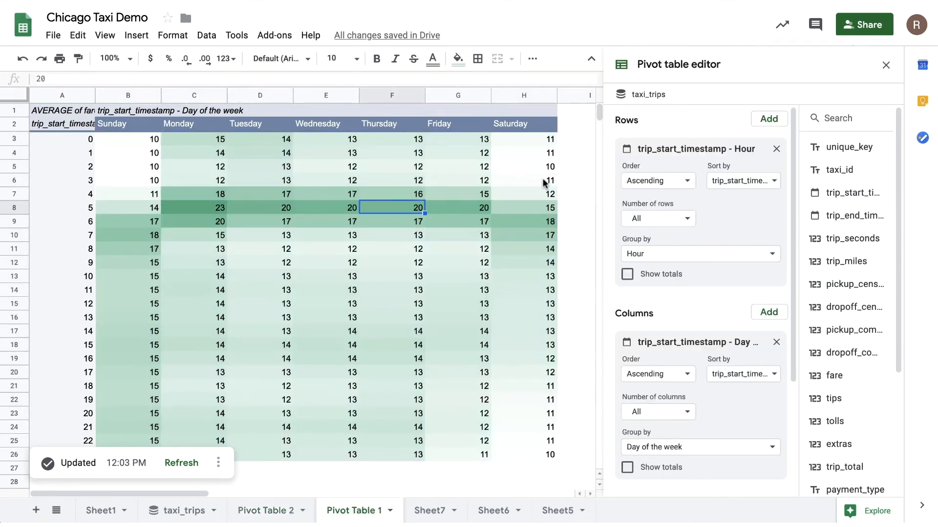
{"action": "mouse_move", "coordinate": [432, 435]}
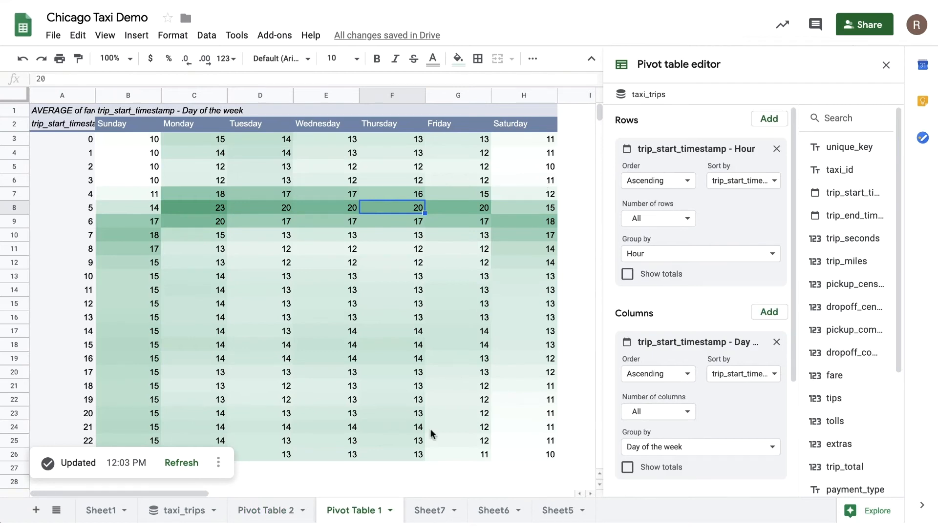
{"action": "left_click", "coordinate": [266, 511]}
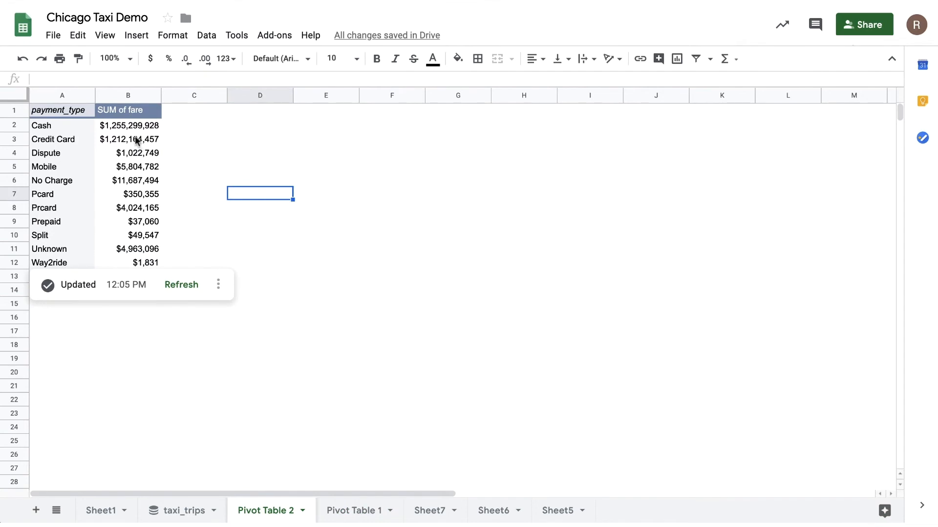
- Limit Pivot Table 2 to the top 5 companies, sorted descending by SUM of fare
{"action": "left_click", "coordinate": [128, 139]}
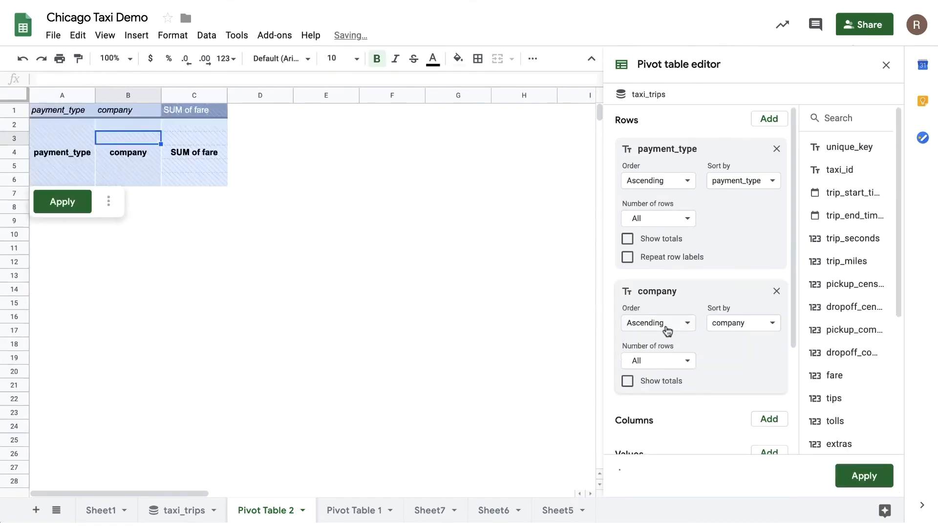
{"action": "left_click", "coordinate": [658, 361]}
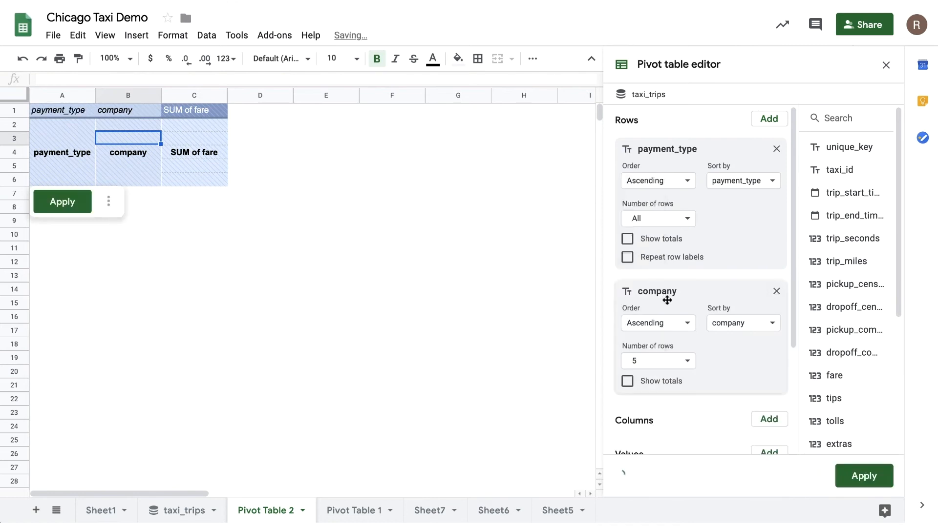
{"action": "left_click", "coordinate": [743, 323]}
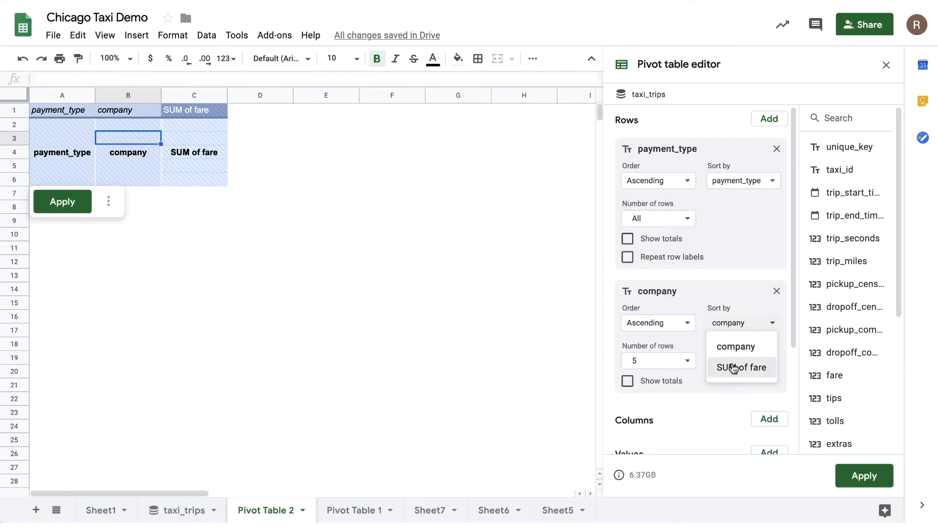
{"action": "left_click", "coordinate": [742, 367]}
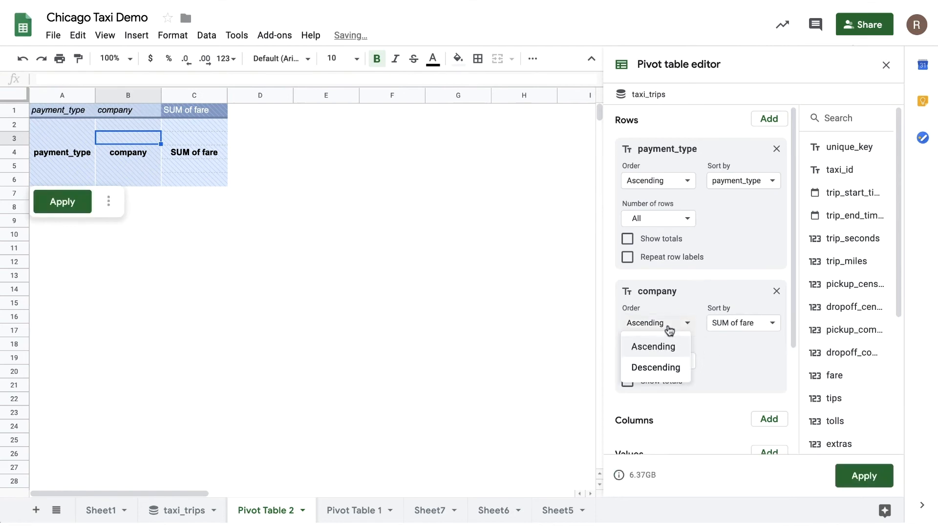
{"action": "left_click", "coordinate": [655, 367]}
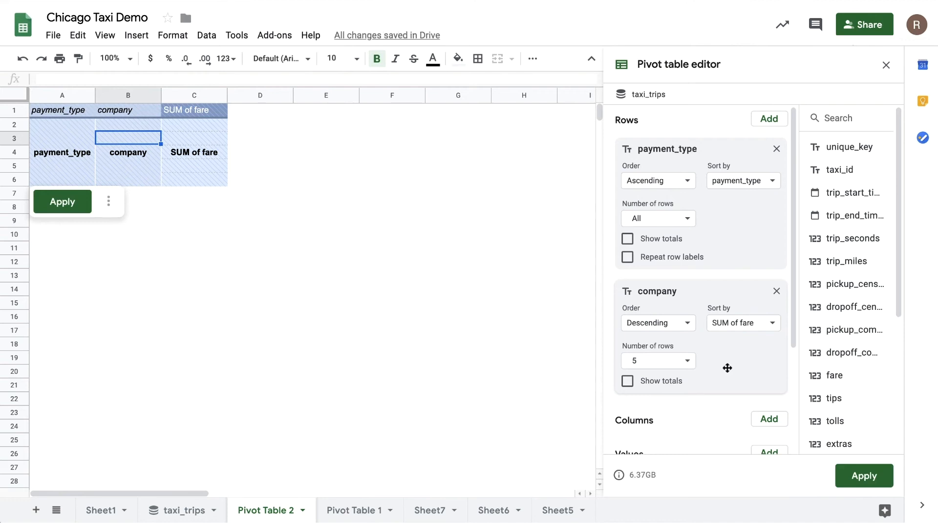
{"action": "left_click", "coordinate": [863, 476]}
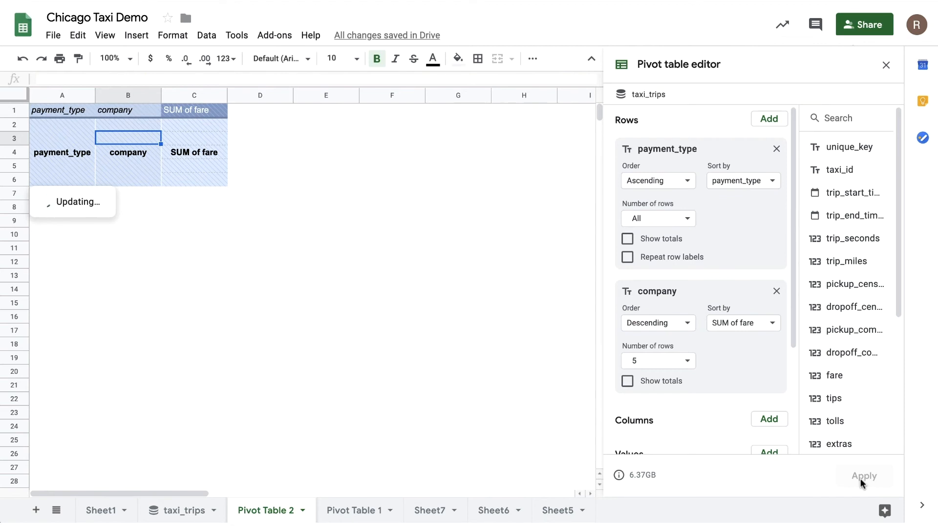
{"action": "left_click", "coordinate": [864, 476]}
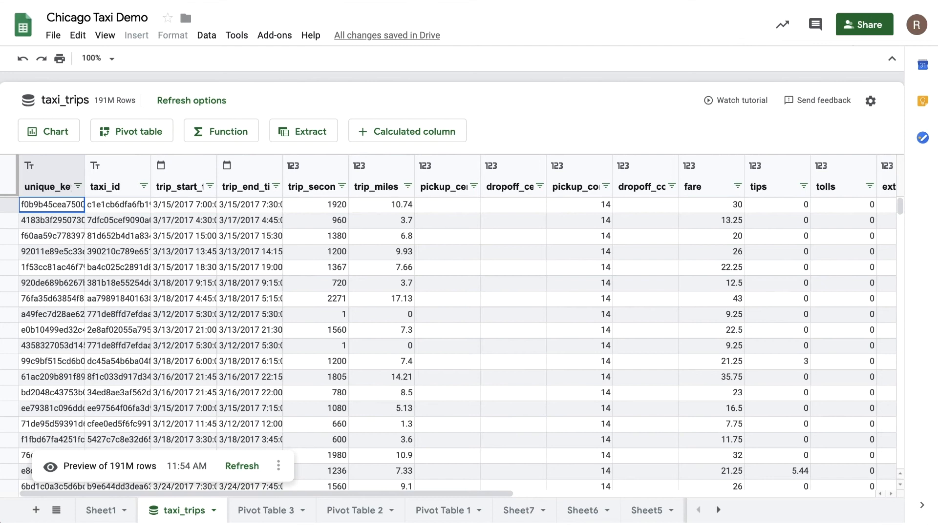
{"action": "mouse_move", "coordinate": [310, 106]}
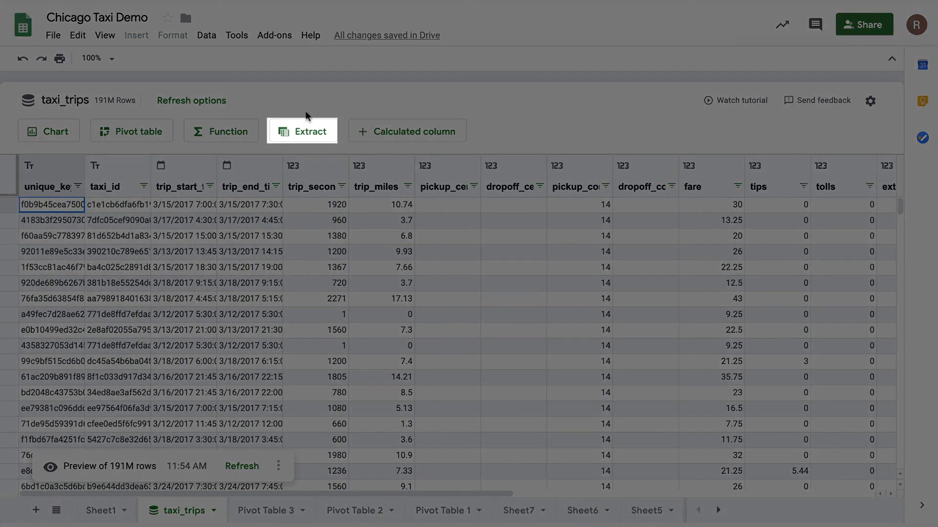
- Build Extract 1 with trip_start_timestamp, fare, tips and tolls, sorted newest first
{"action": "left_click", "coordinate": [308, 131]}
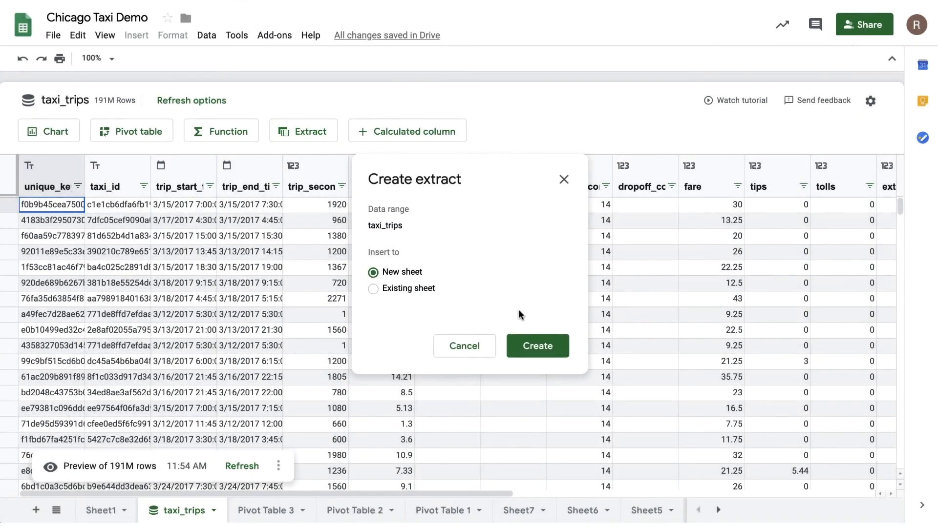
{"action": "left_click", "coordinate": [536, 346]}
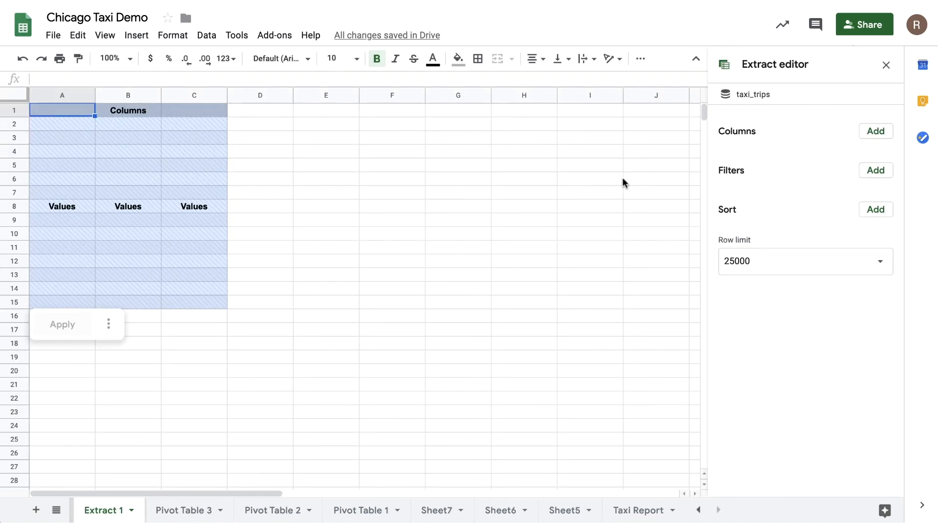
{"action": "left_click", "coordinate": [875, 131]}
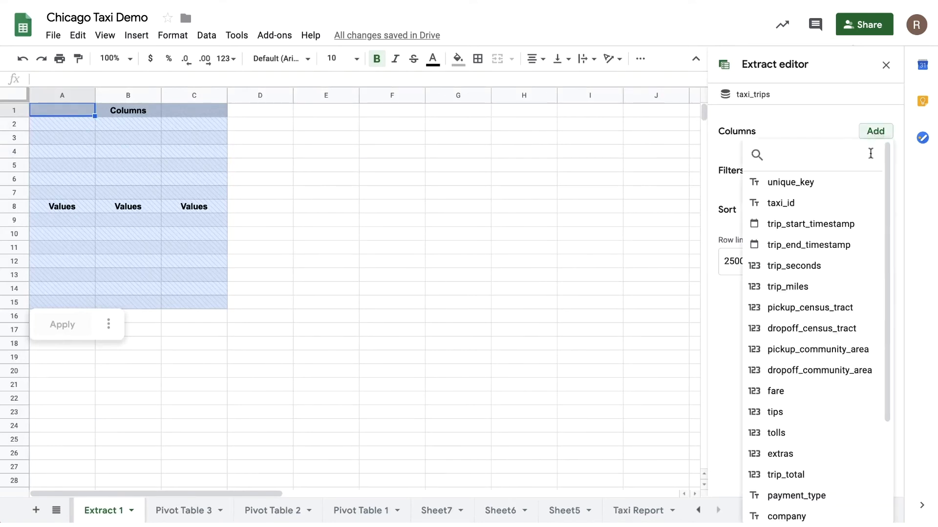
{"action": "left_click", "coordinate": [811, 224]}
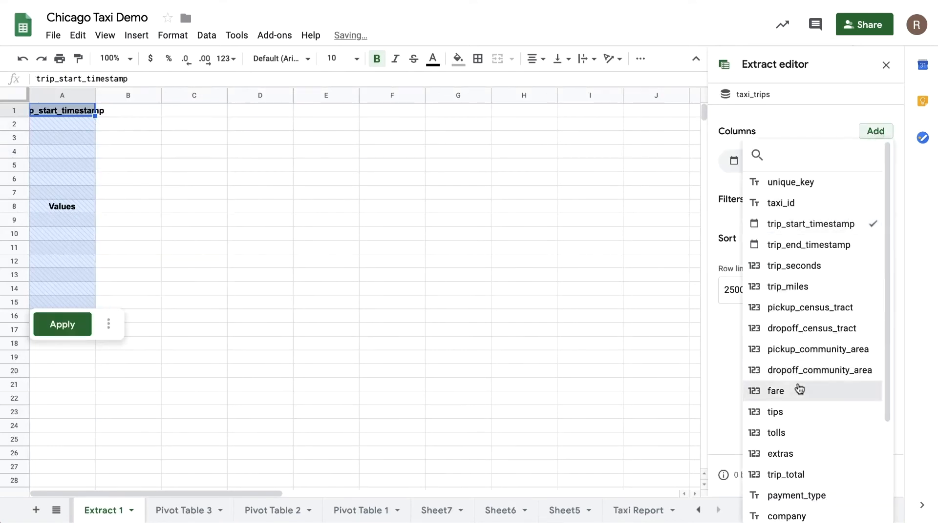
{"action": "left_click", "coordinate": [775, 390]}
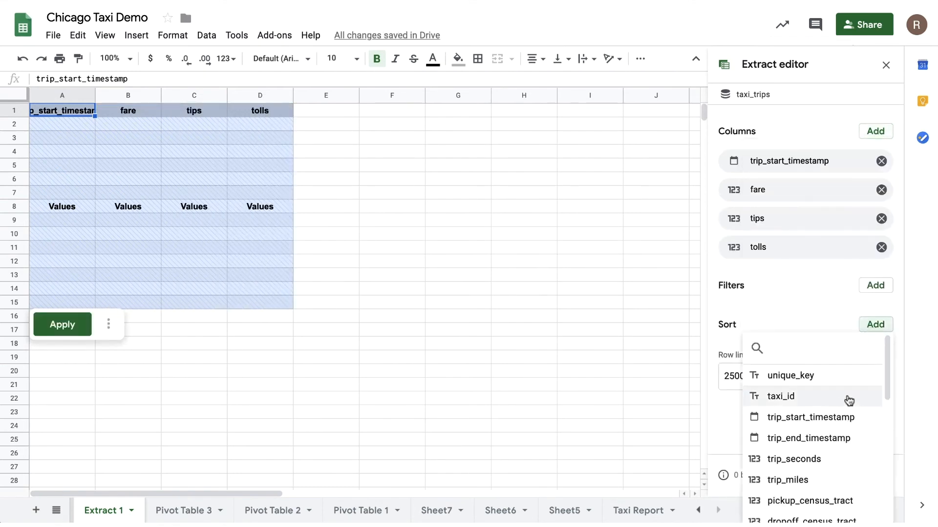
{"action": "left_click", "coordinate": [812, 416]}
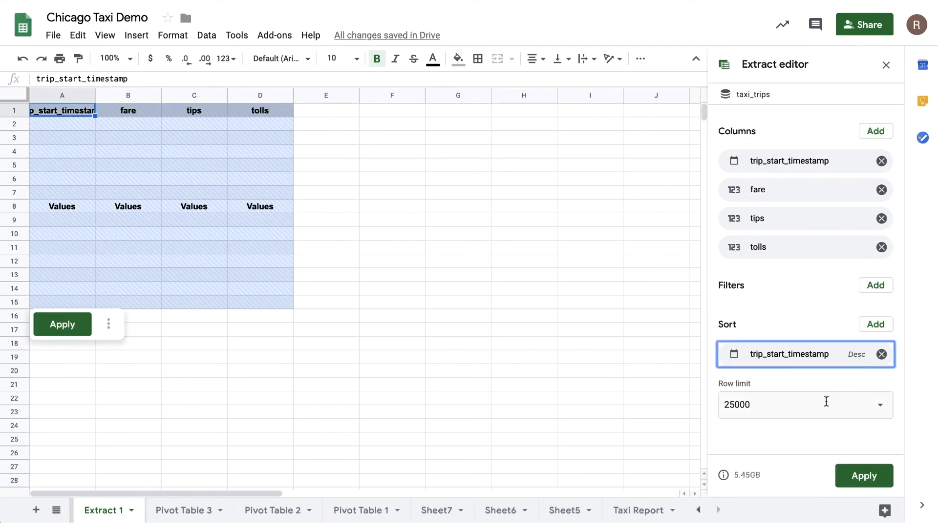
{"action": "left_click", "coordinate": [61, 324]}
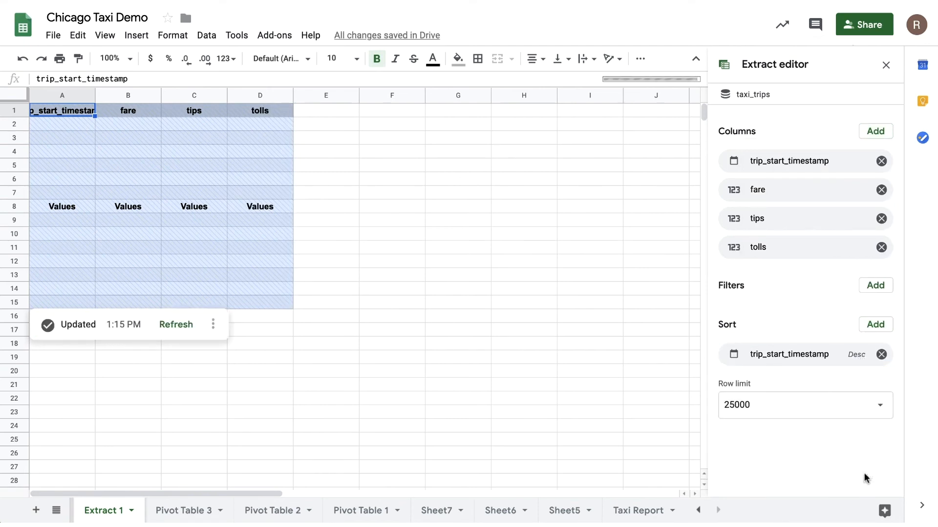
{"action": "left_click", "coordinate": [176, 325]}
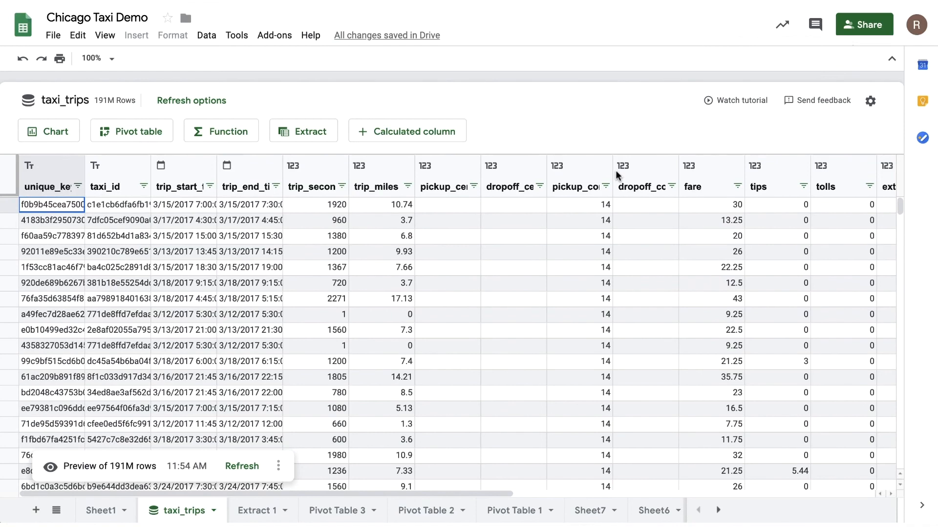
{"action": "mouse_move", "coordinate": [482, 129]}
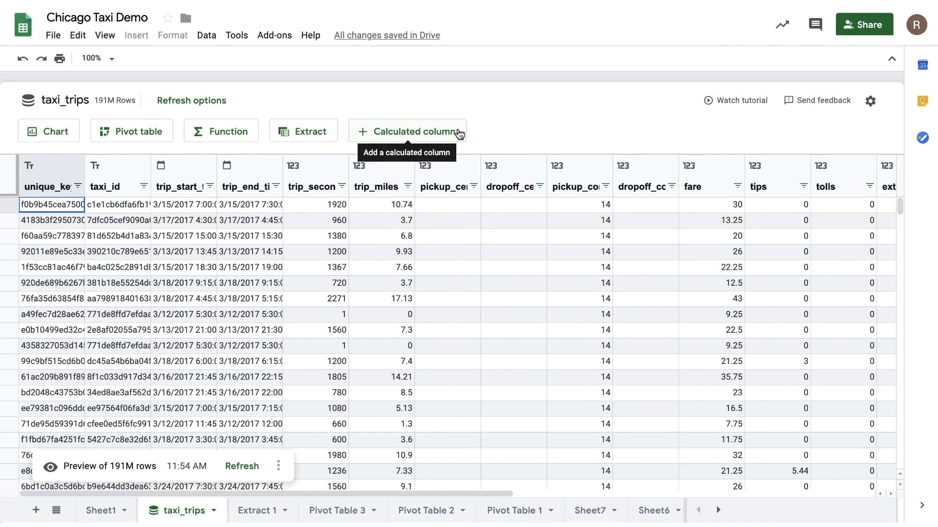
- Start a new calculated column and browse the available functions and example formulas
{"action": "left_click", "coordinate": [408, 131]}
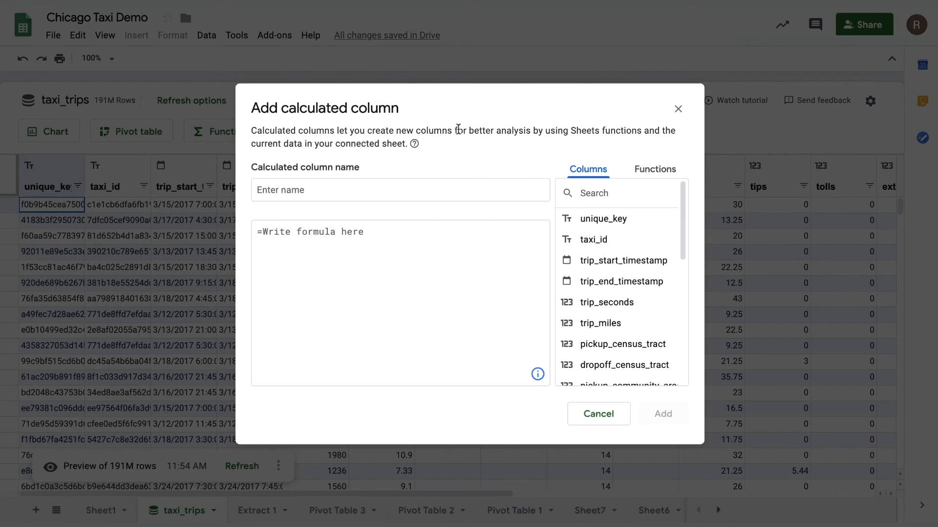
{"action": "mouse_move", "coordinate": [609, 240]}
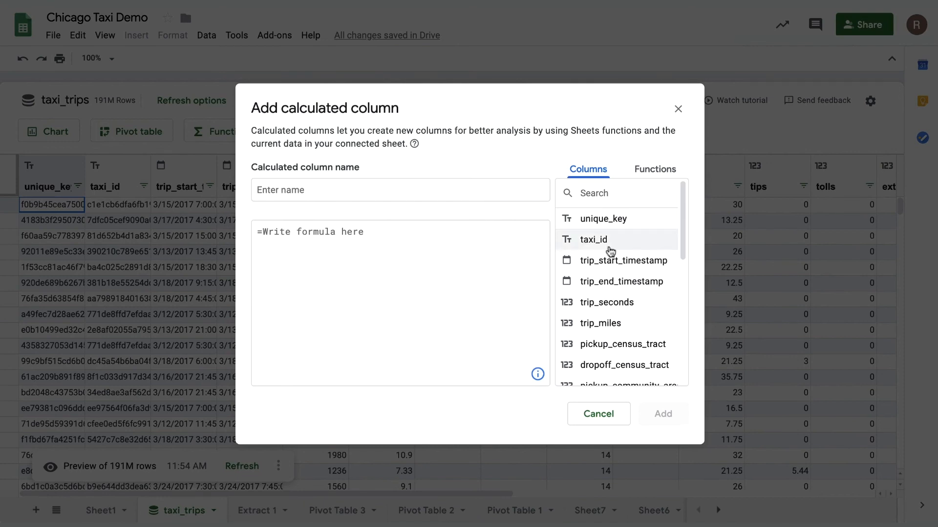
{"action": "left_click", "coordinate": [655, 169]}
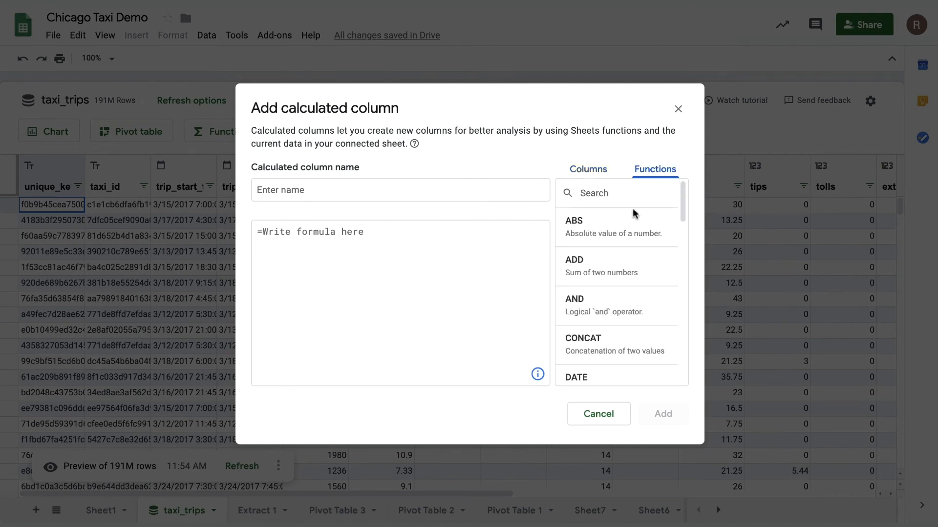
{"action": "scroll", "scroll_direction": "down", "scroll_amount": 3}
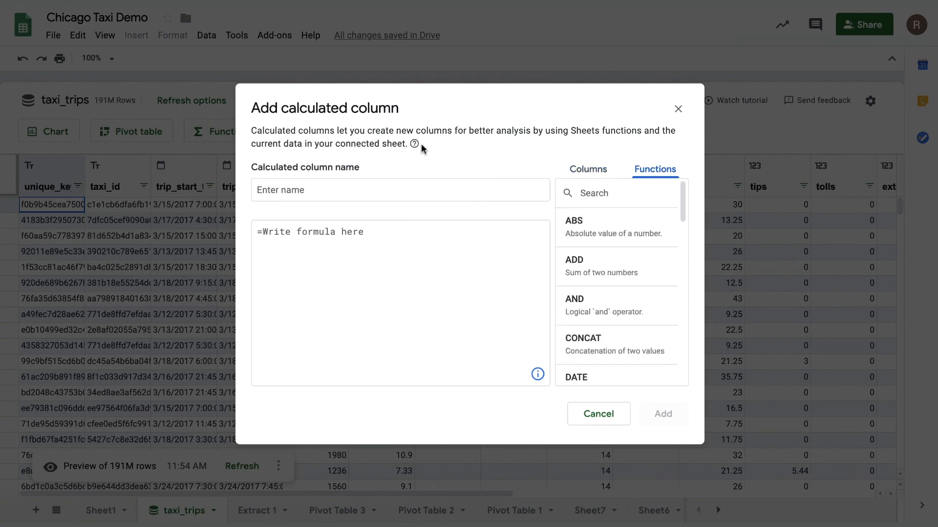
{"action": "left_click", "coordinate": [414, 144]}
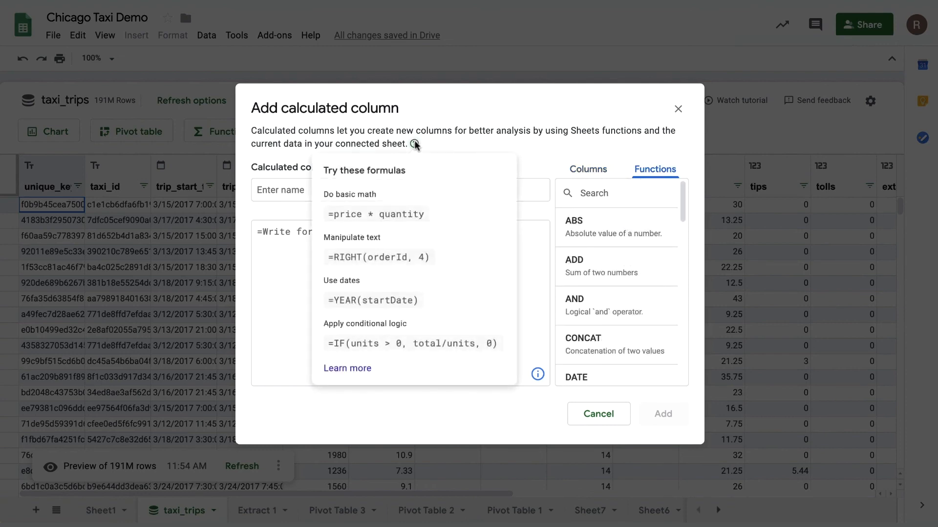
- Add calculated column tip_percentage with formula =IF(fare>0,tips/fare*100,0)
{"action": "left_click", "coordinate": [588, 169]}
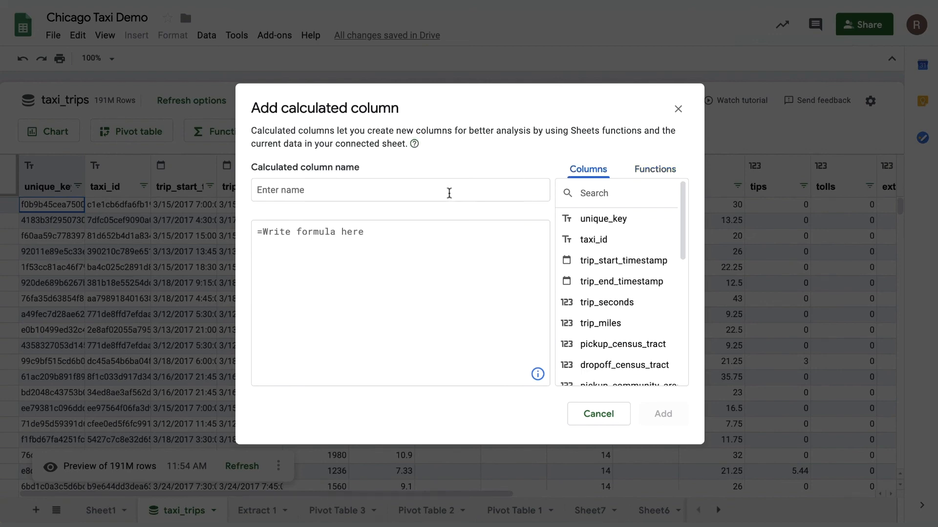
{"action": "type", "text": "tip_percentage"}
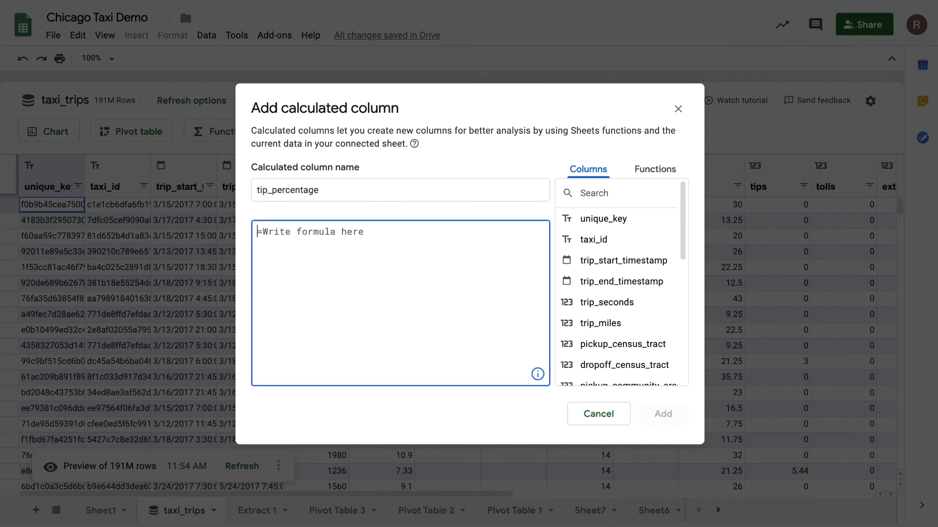
{"action": "type", "text": "=IF("}
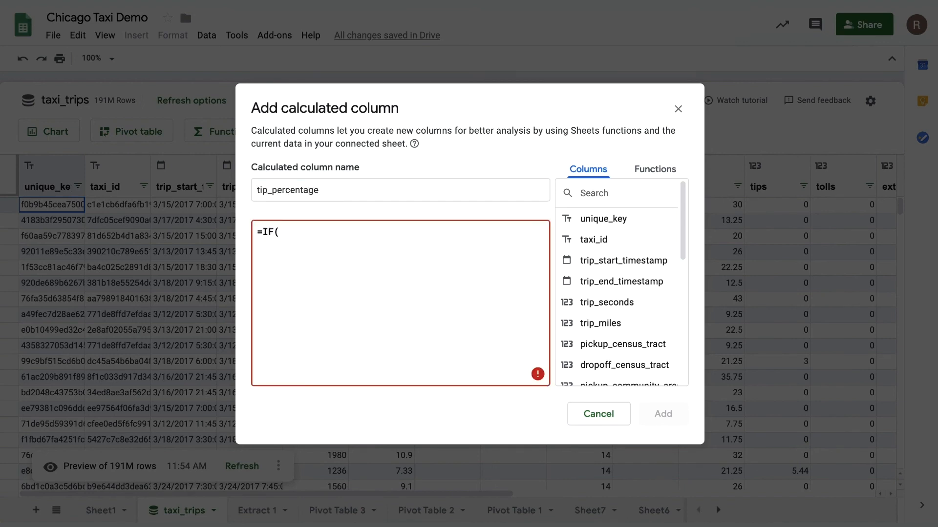
{"action": "type", "text": "far"}
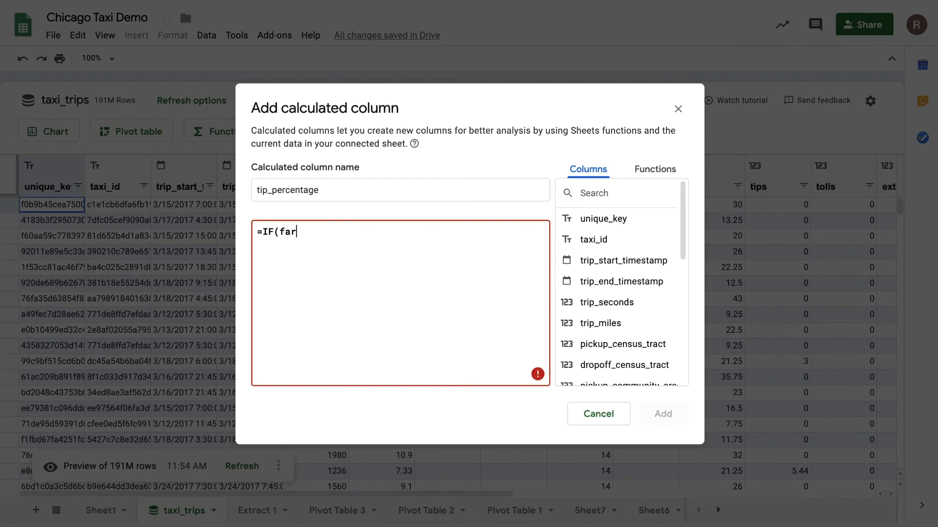
{"action": "type", "text": "e>0,tips/fare*"}
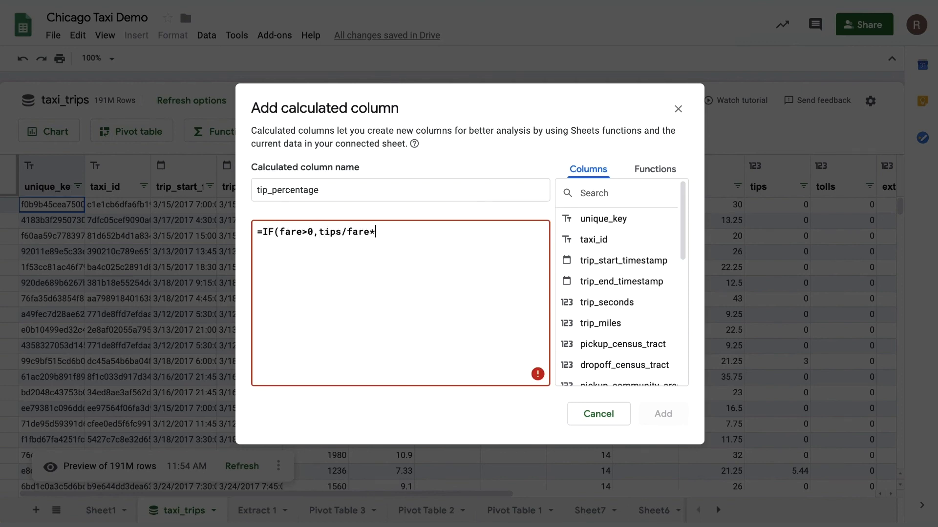
{"action": "type", "text": "100,0)"}
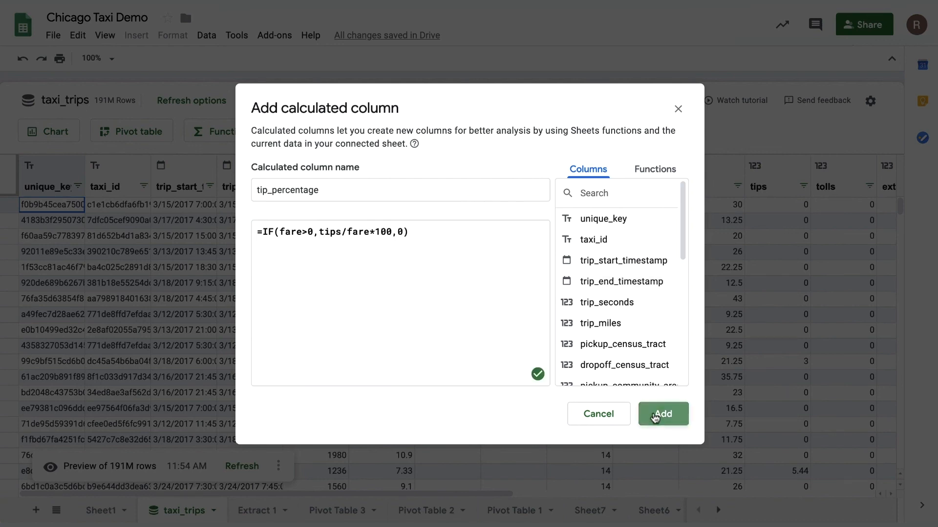
{"action": "left_click", "coordinate": [663, 413]}
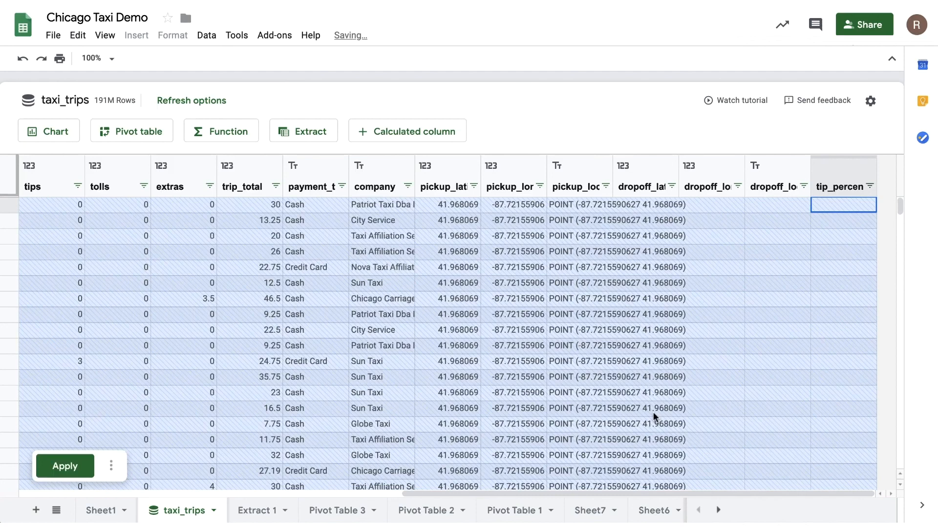
- Apply the tip_percentage column so the taxi_trips preview reloads from the full data
{"action": "left_click", "coordinate": [64, 466]}
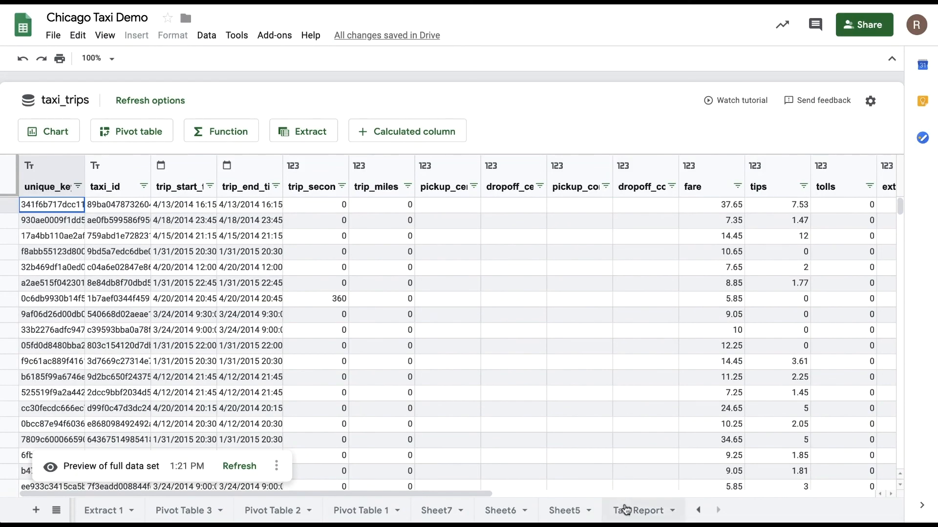
{"action": "left_click", "coordinate": [642, 510]}
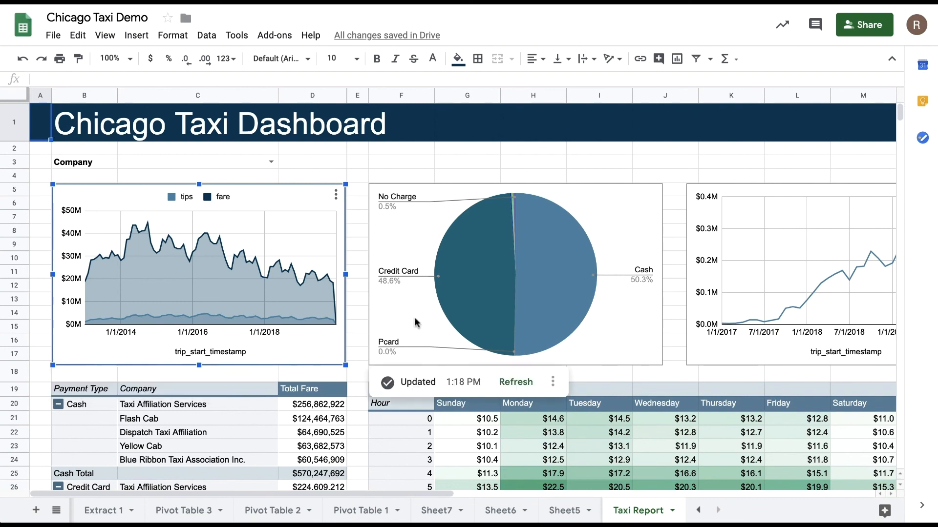
{"action": "left_click", "coordinate": [514, 270]}
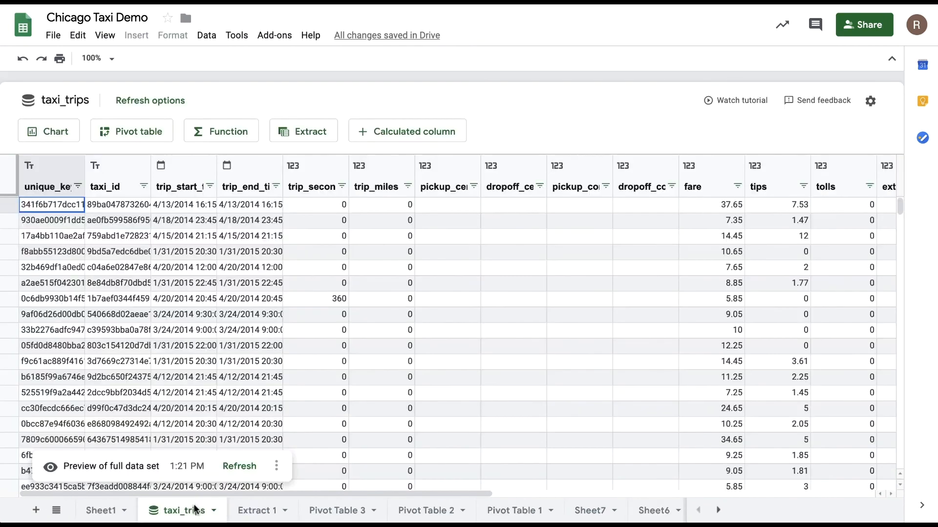
- Refresh all connected pivot tables, functions, extracts and charts from the refresh options panel
{"action": "left_click", "coordinate": [150, 101]}
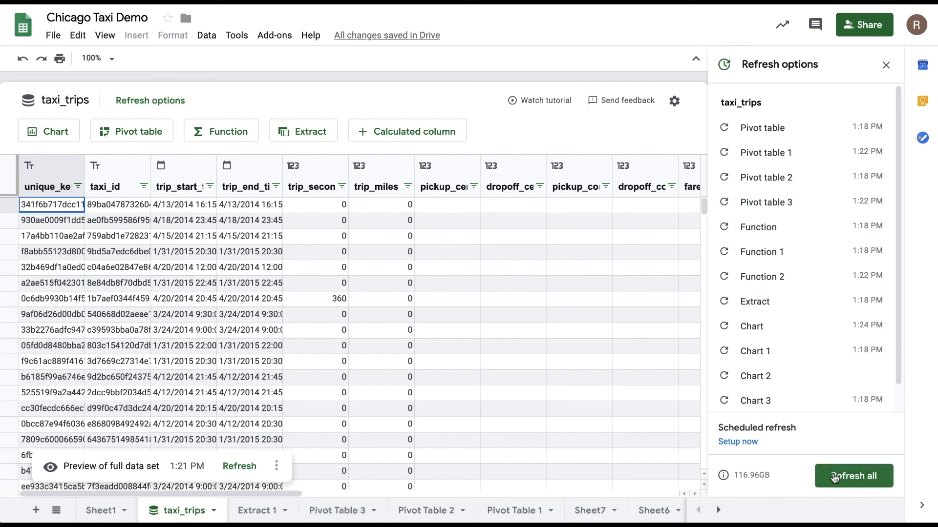
{"action": "left_click", "coordinate": [854, 476]}
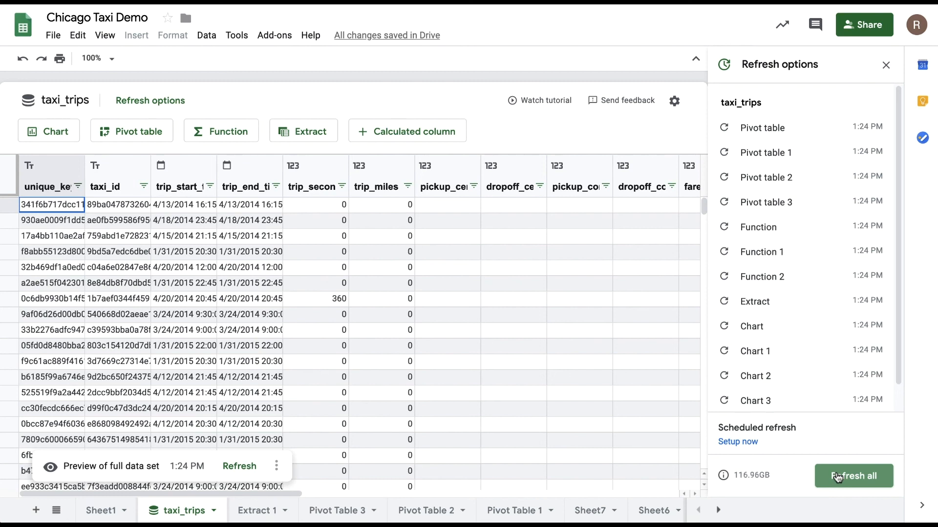
- Set up a scheduled refresh running every day between 8:00 AM and 12:00 PM
{"action": "left_click", "coordinate": [738, 441]}
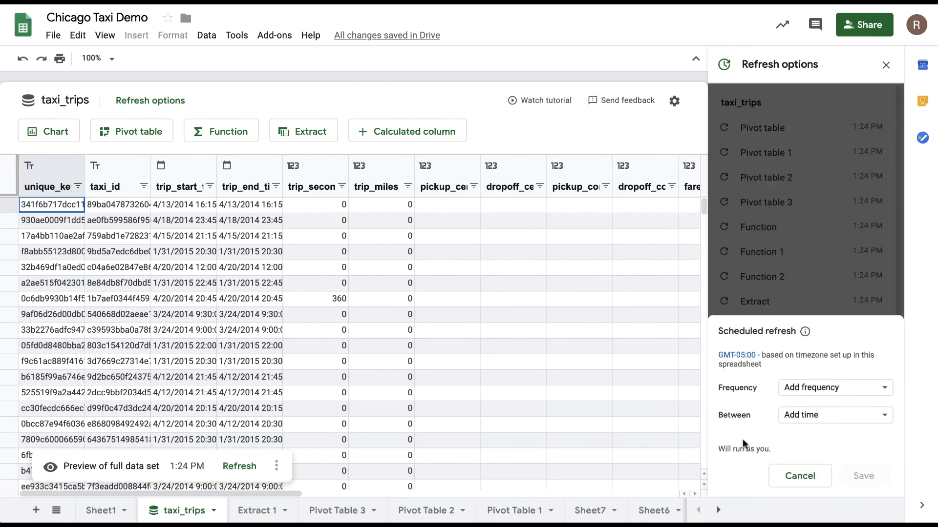
{"action": "left_click", "coordinate": [834, 388]}
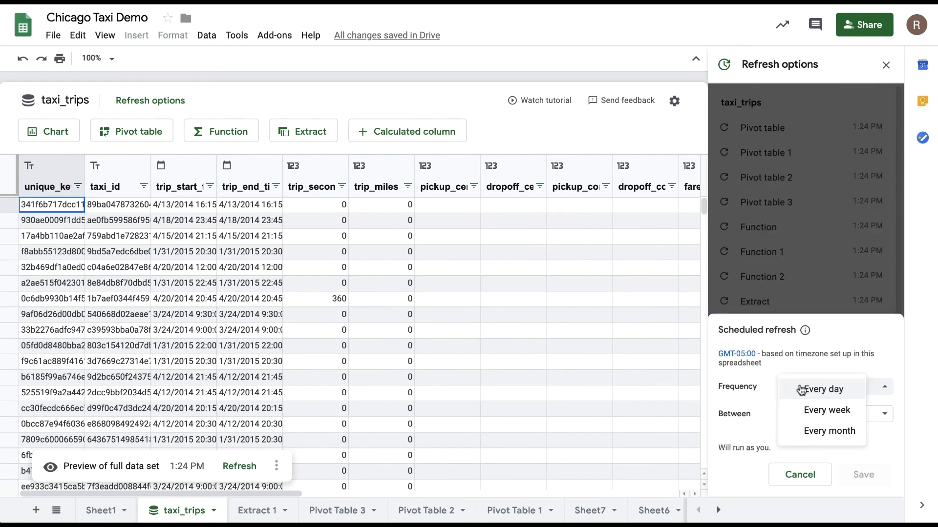
{"action": "mouse_move", "coordinate": [825, 410]}
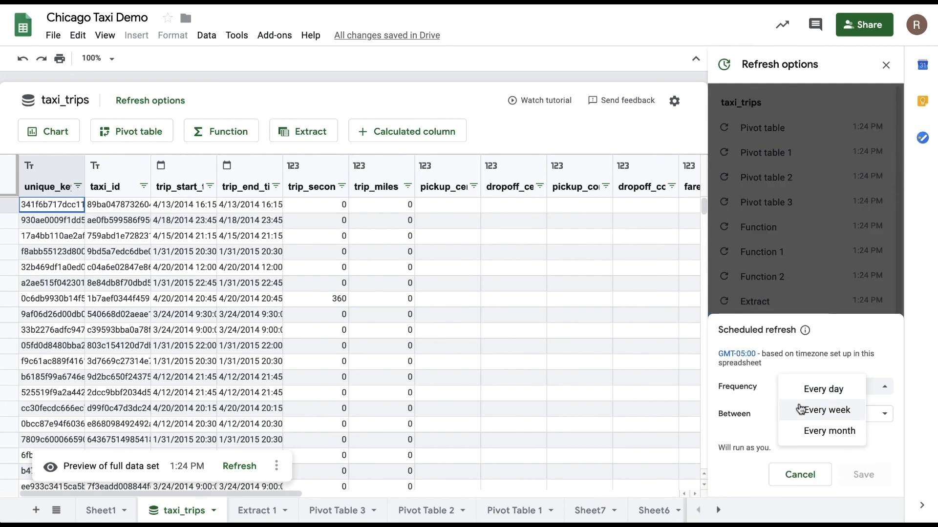
{"action": "mouse_move", "coordinate": [830, 430]}
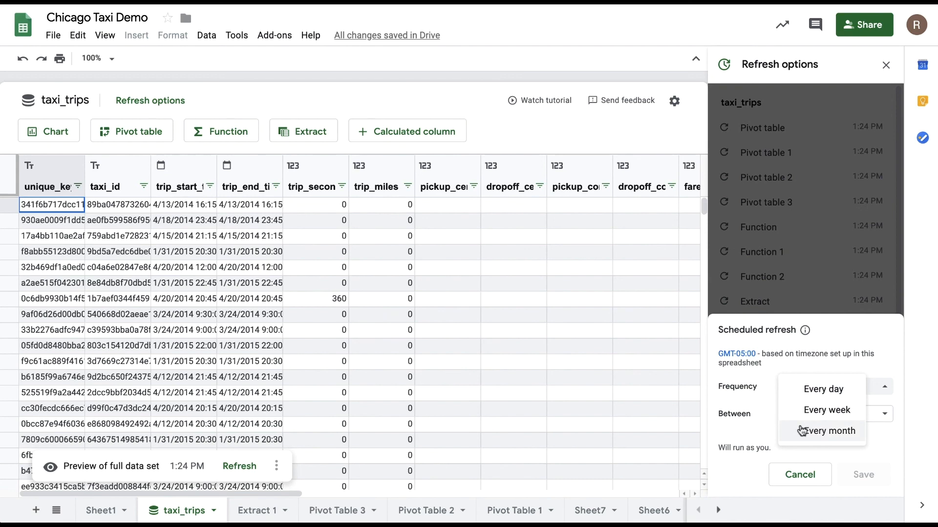
{"action": "left_click", "coordinate": [875, 414]}
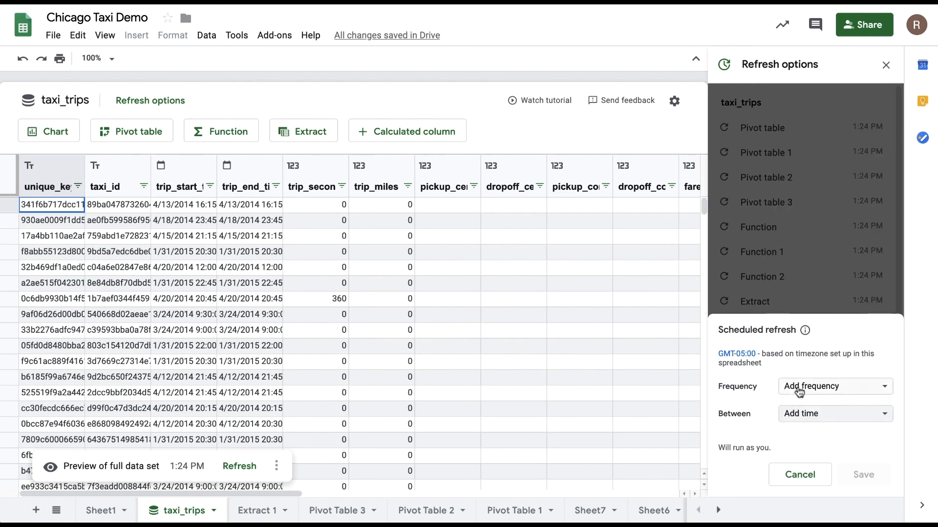
{"action": "left_click", "coordinate": [832, 413]}
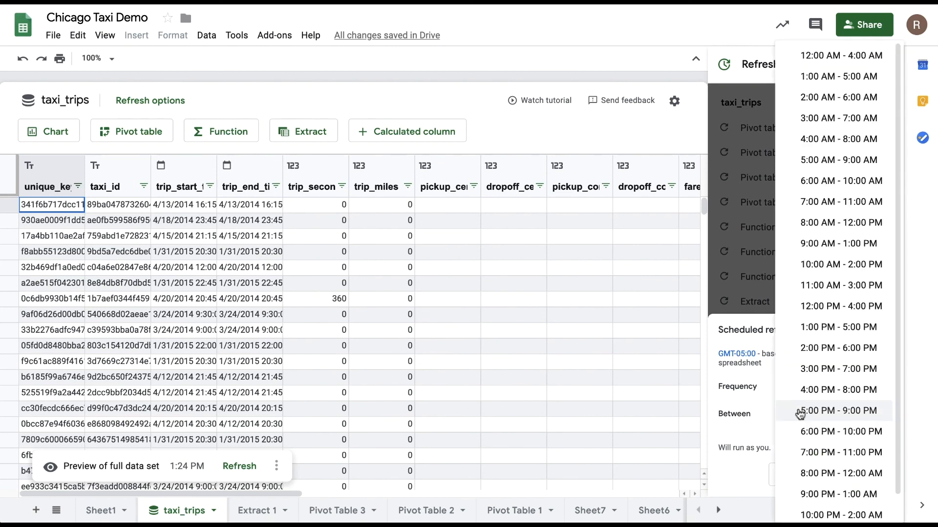
{"action": "left_click", "coordinate": [840, 223]}
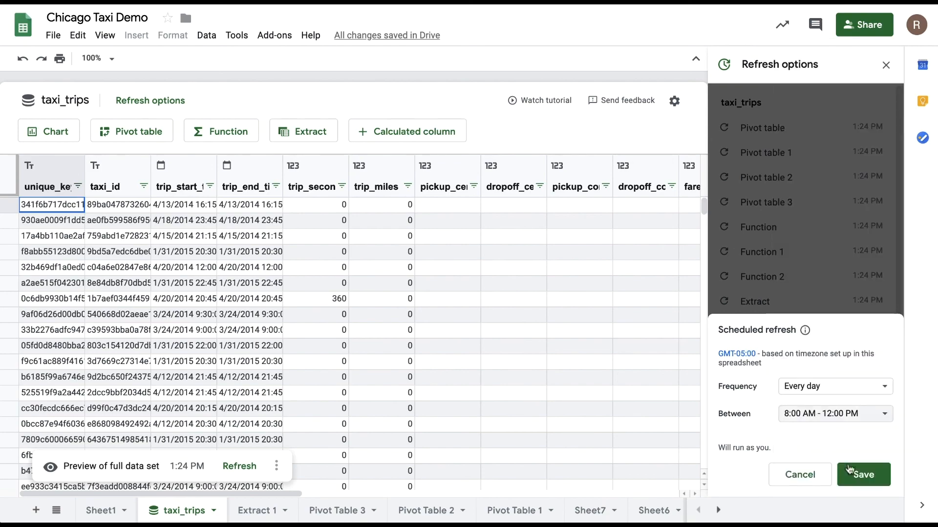